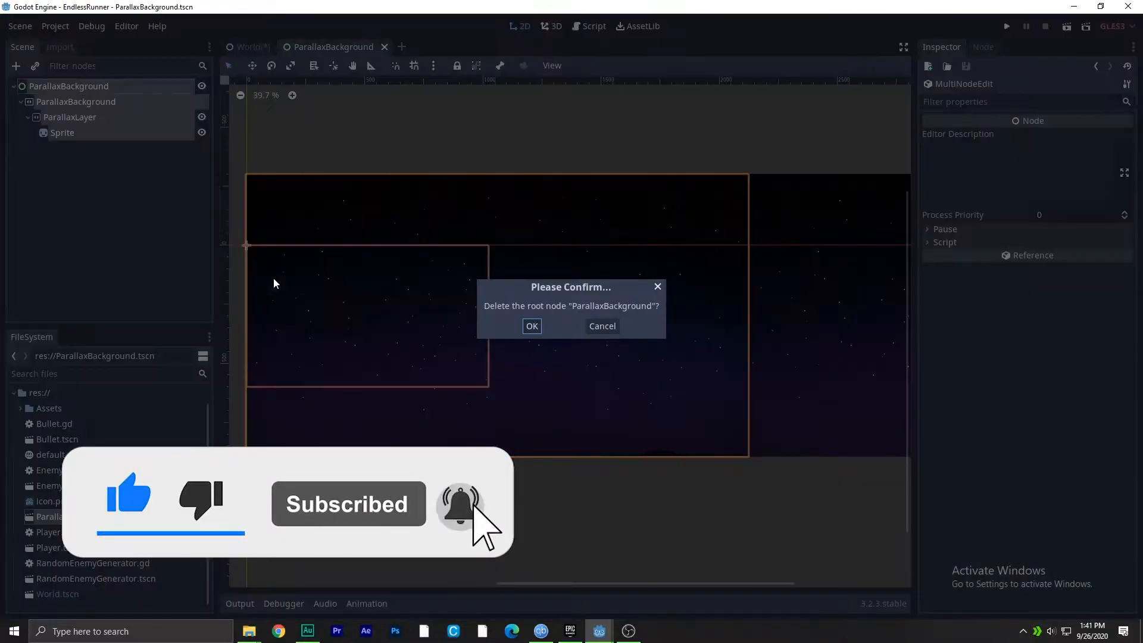
Cancel deleting the ParallaxBackground root node and create a new empty scene
click(602, 325)
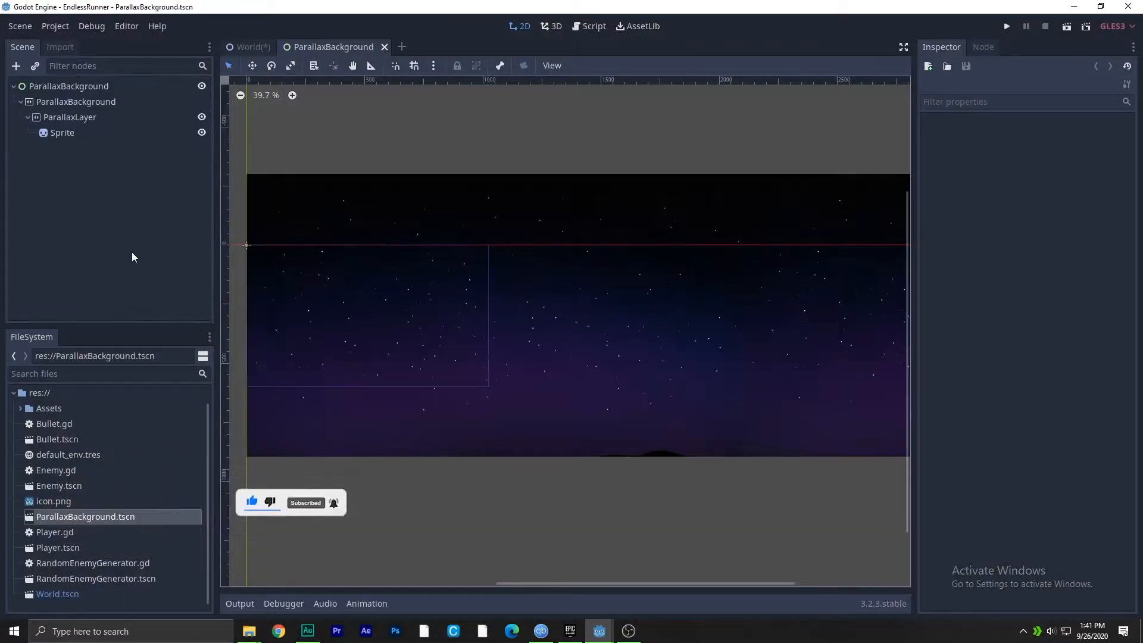
click(249, 47)
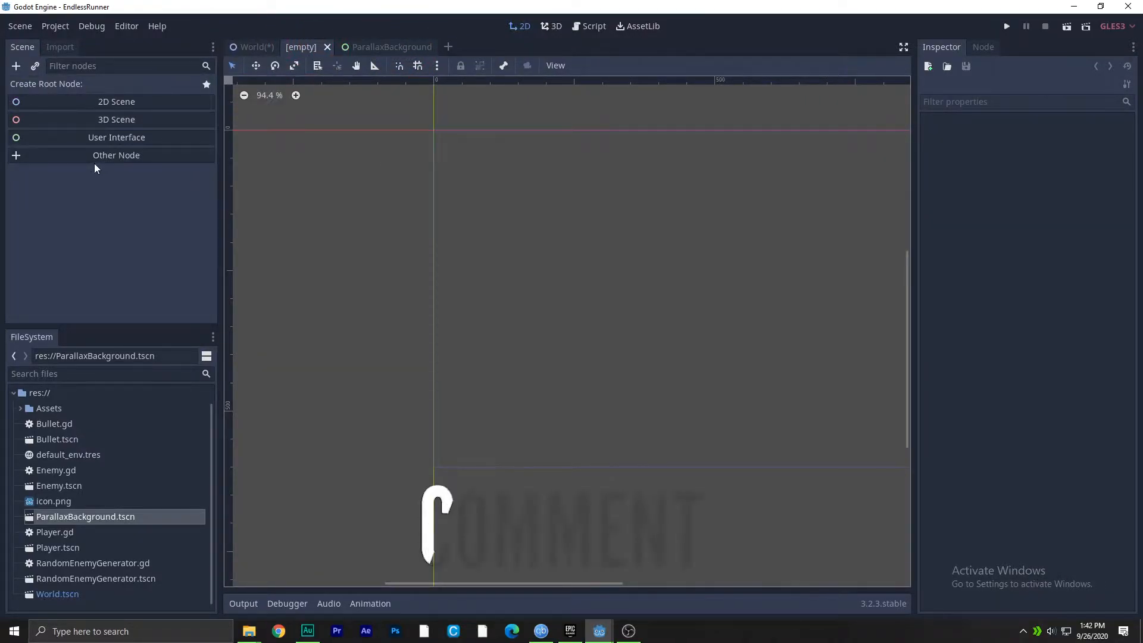
Create a User Interface (Control) root node and rename it ParallaxBackground_
click(116, 138)
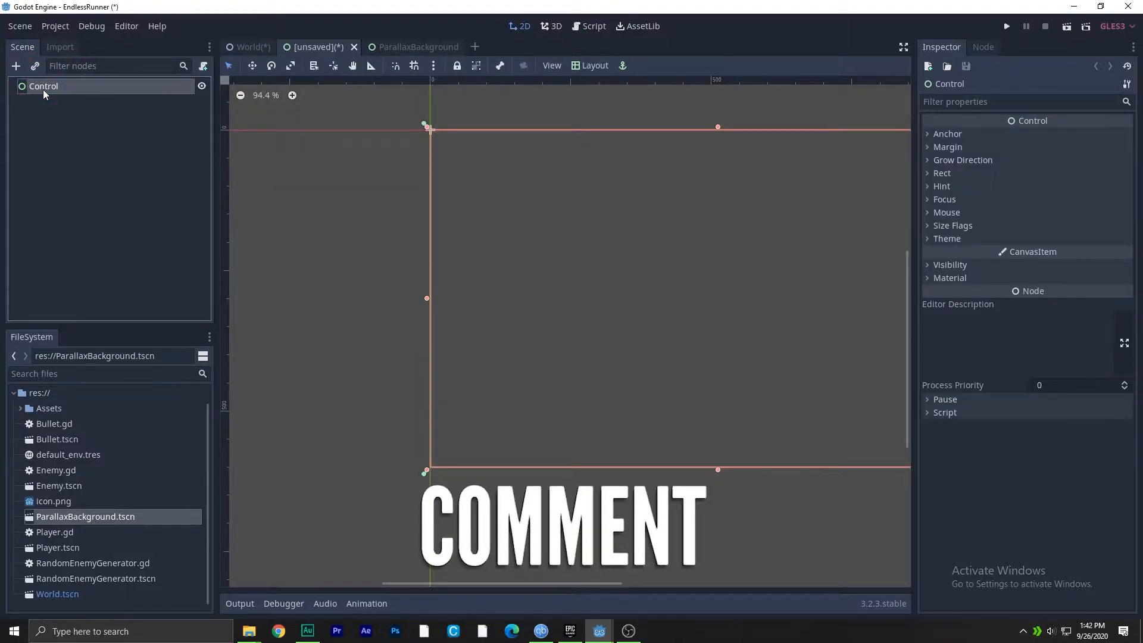
double_click(43, 85)
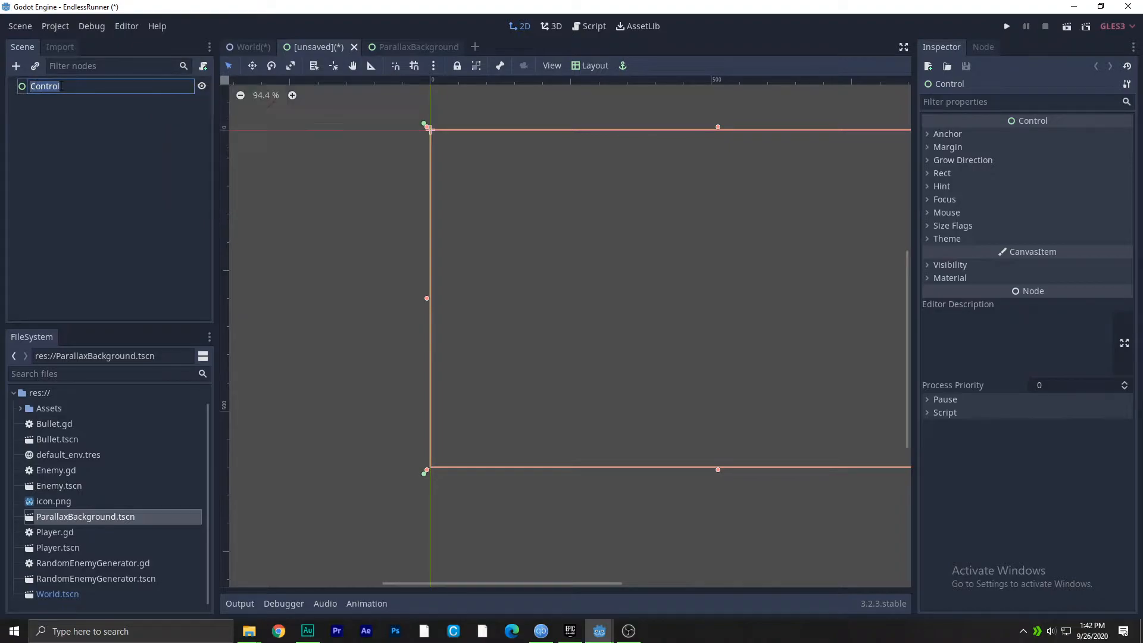
text(ParallaxBackgro)
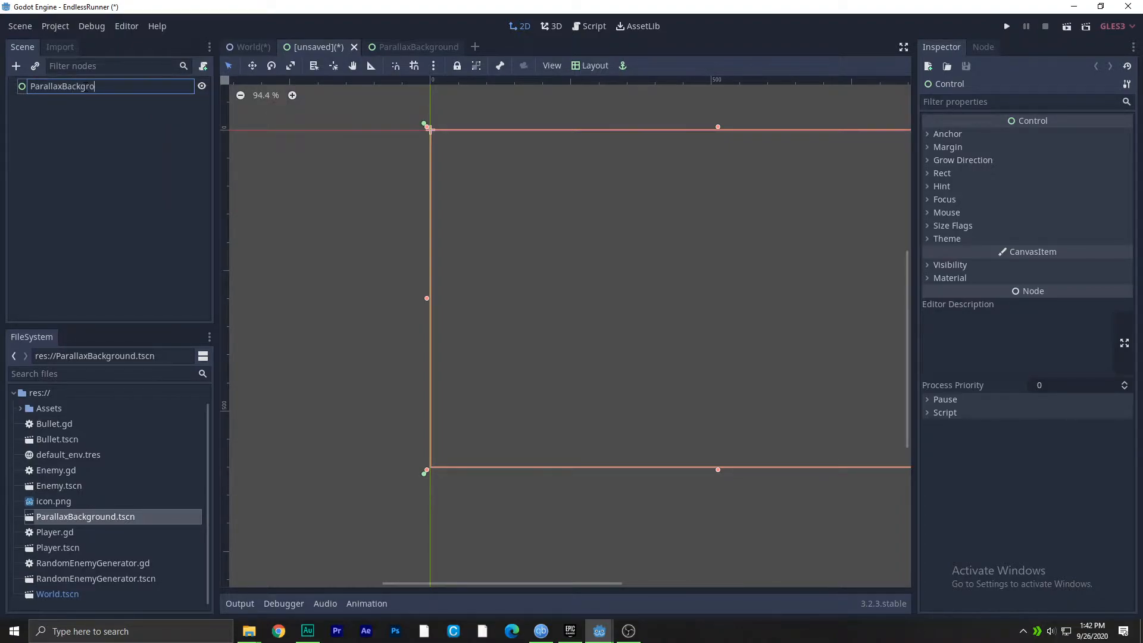
key(Enter)
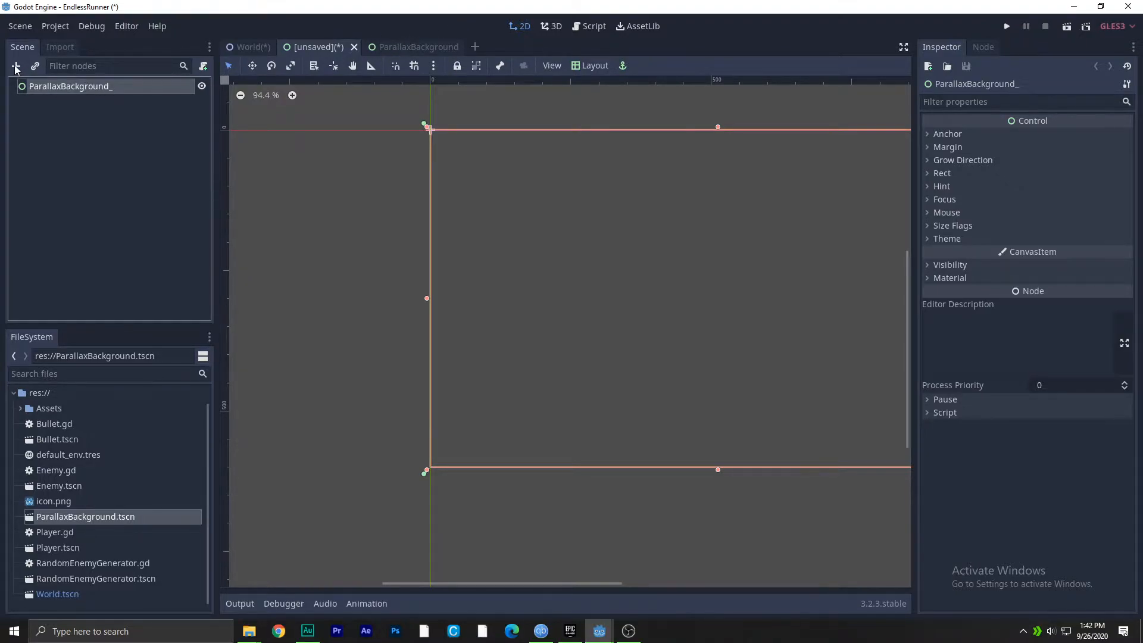
Add a ParallaxBackground child, a ParallaxLayer inside it, and a Sprite under the layer
click(19, 66)
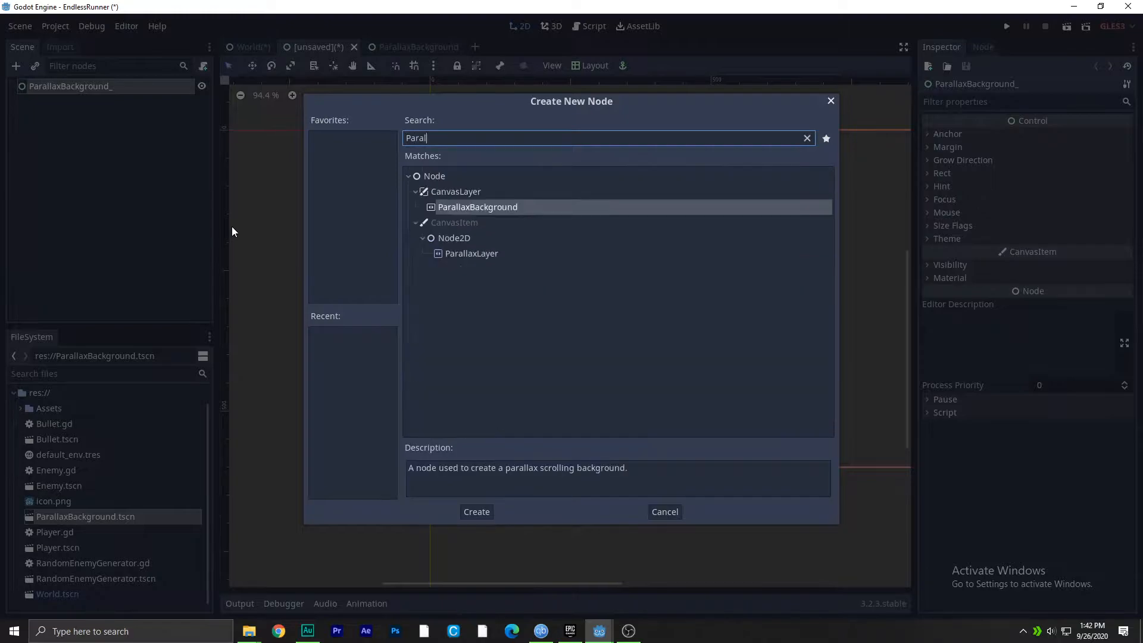
click(477, 511)
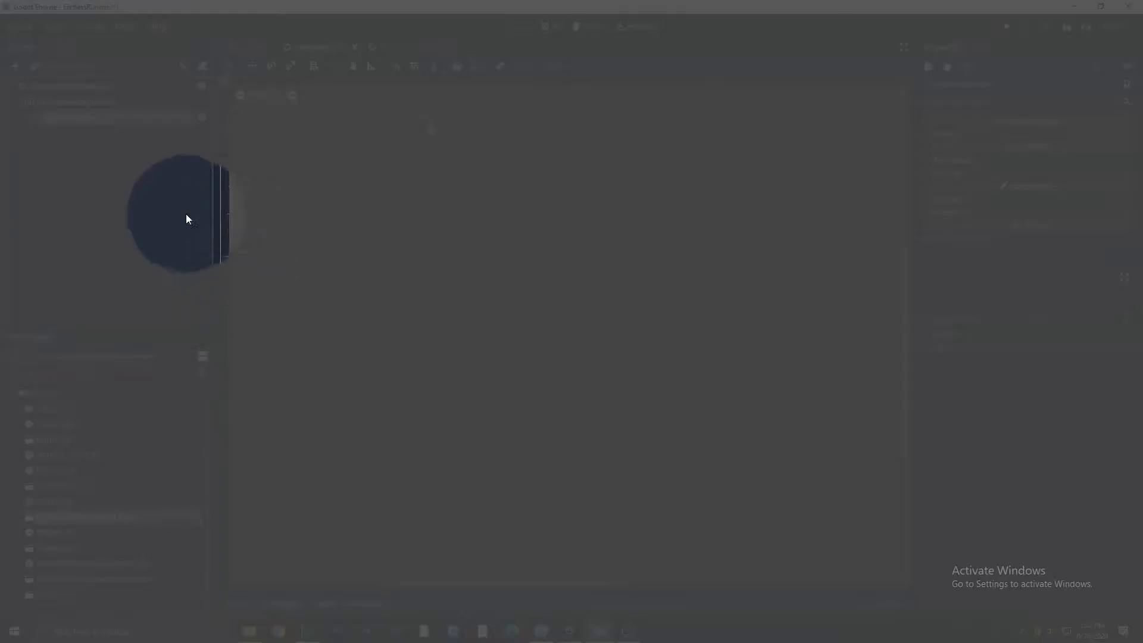
click(69, 117)
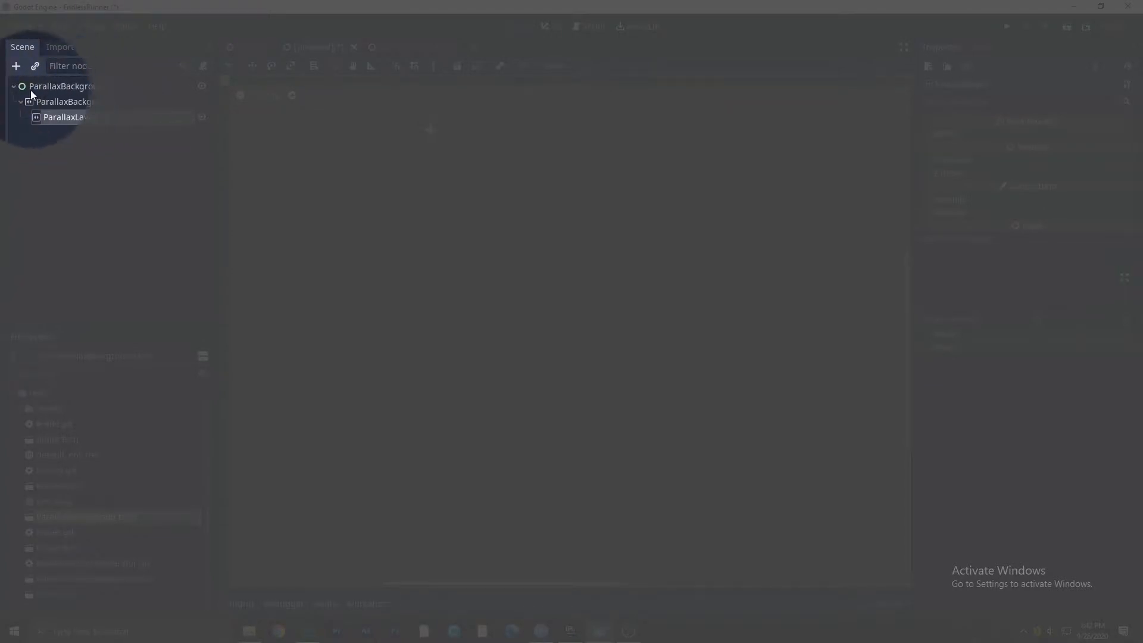
click(69, 116)
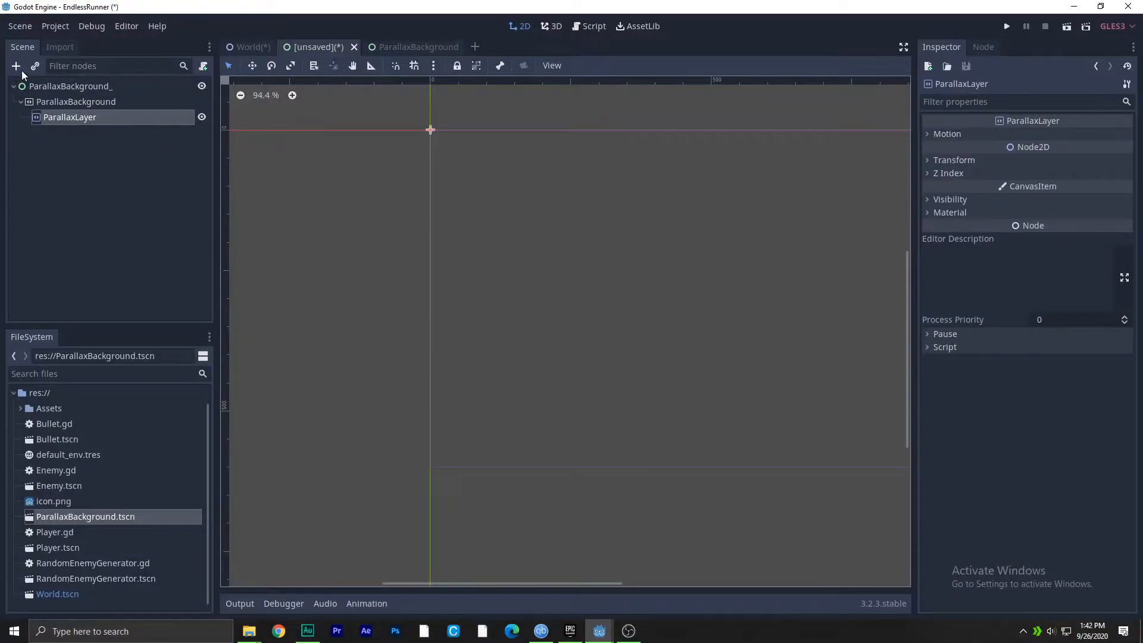
click(18, 65)
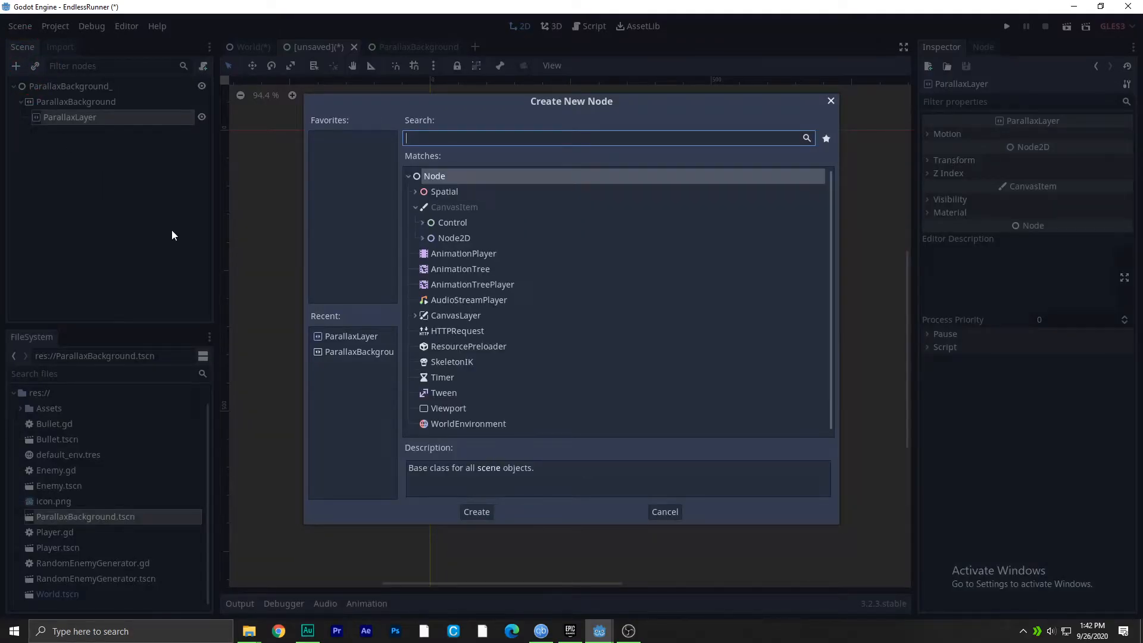
click(476, 511)
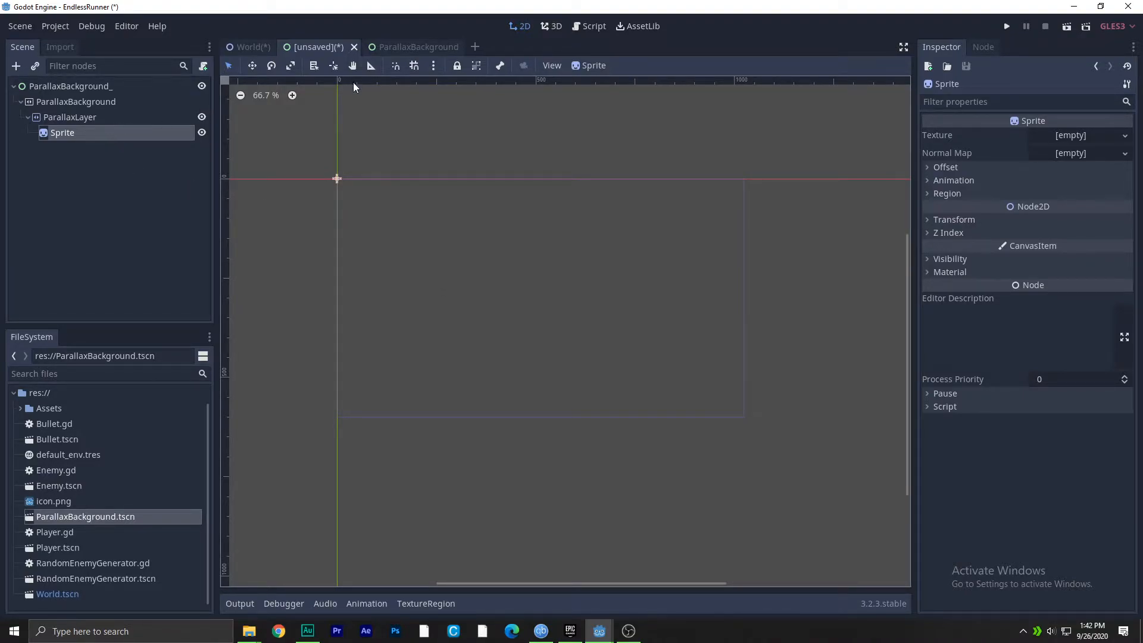
Check the original ParallaxLayer's motion, then set the new layer's Mirroring x to 2100
click(418, 47)
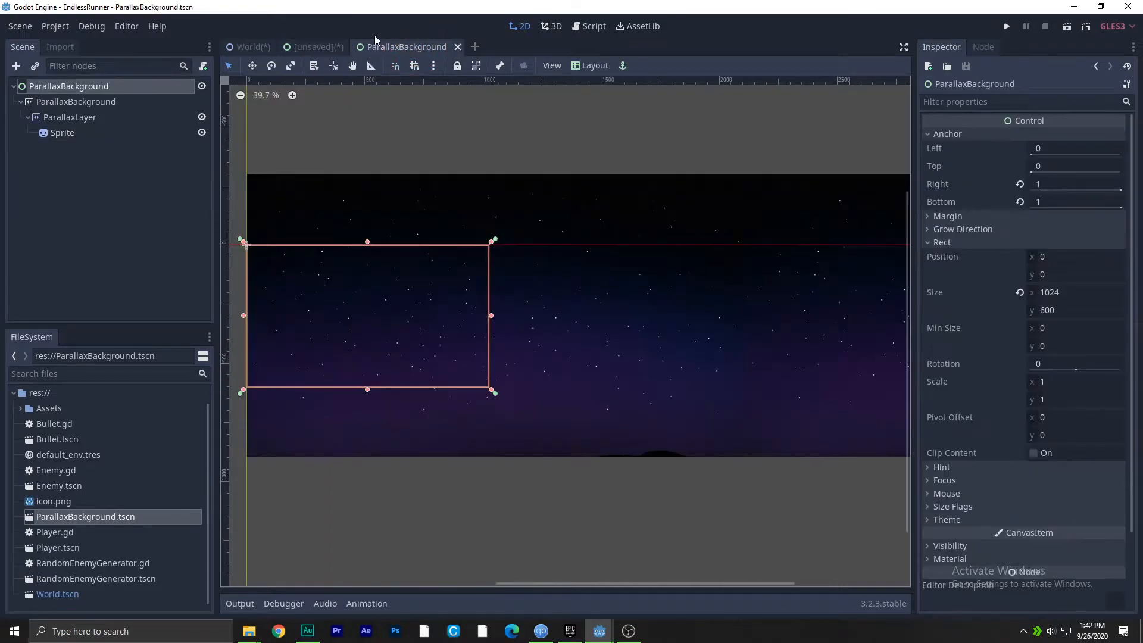
click(68, 116)
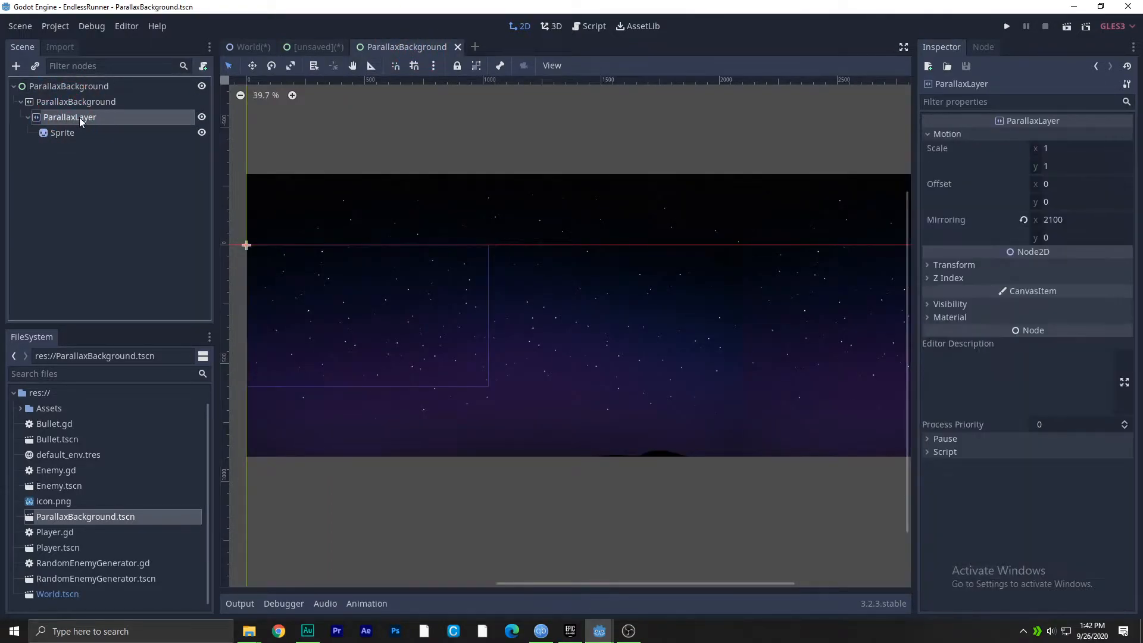
click(1082, 219)
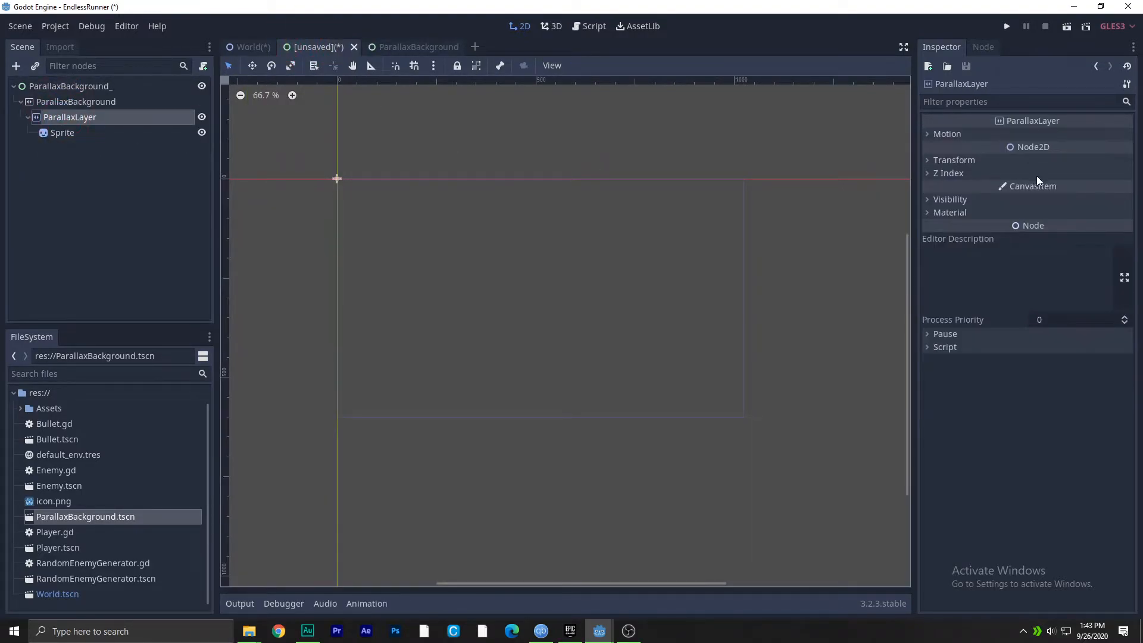
click(954, 160)
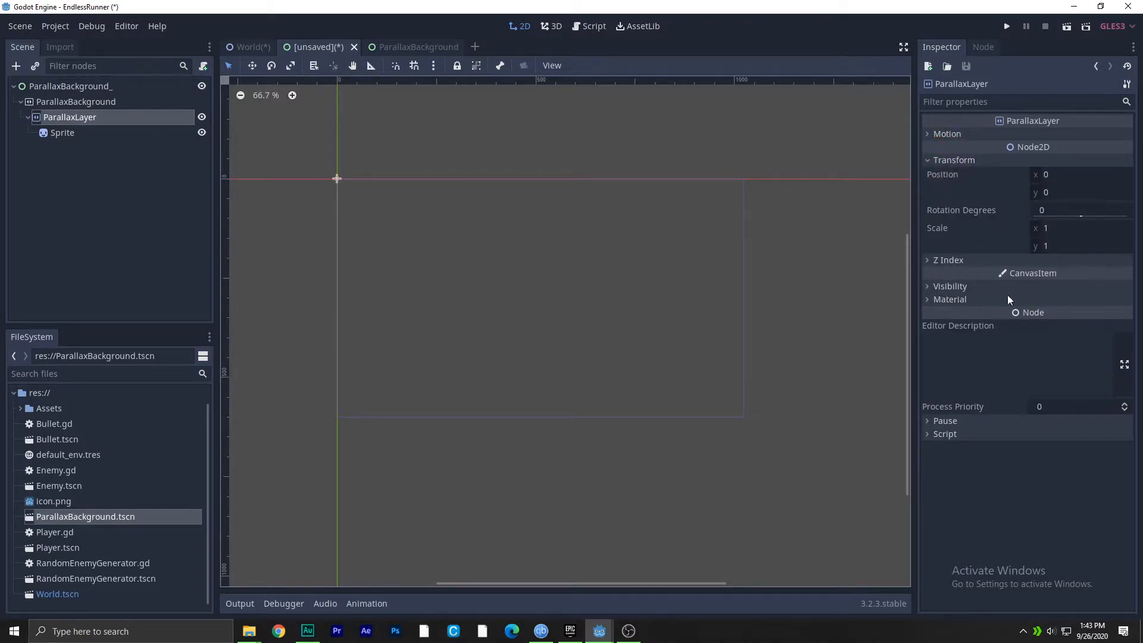
click(418, 46)
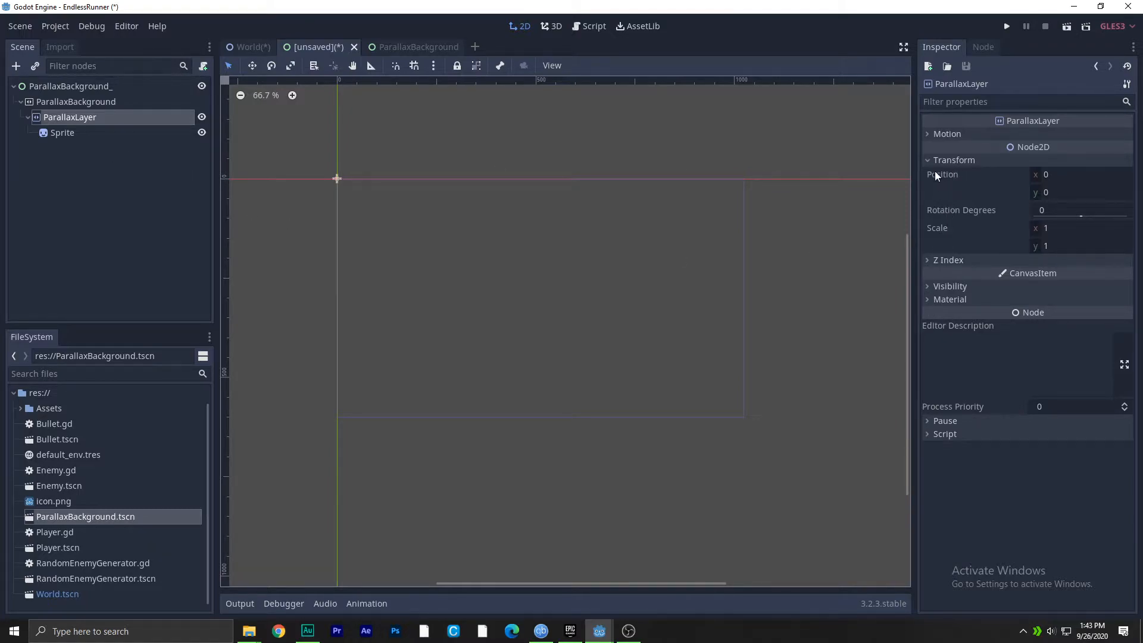
click(947, 133)
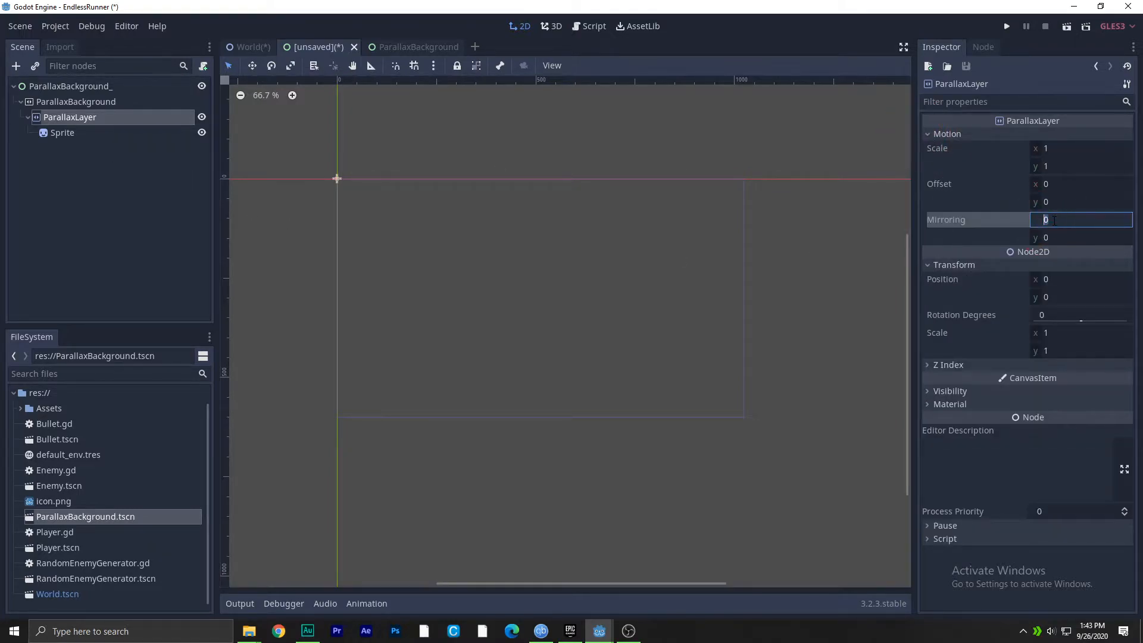
text(2100)
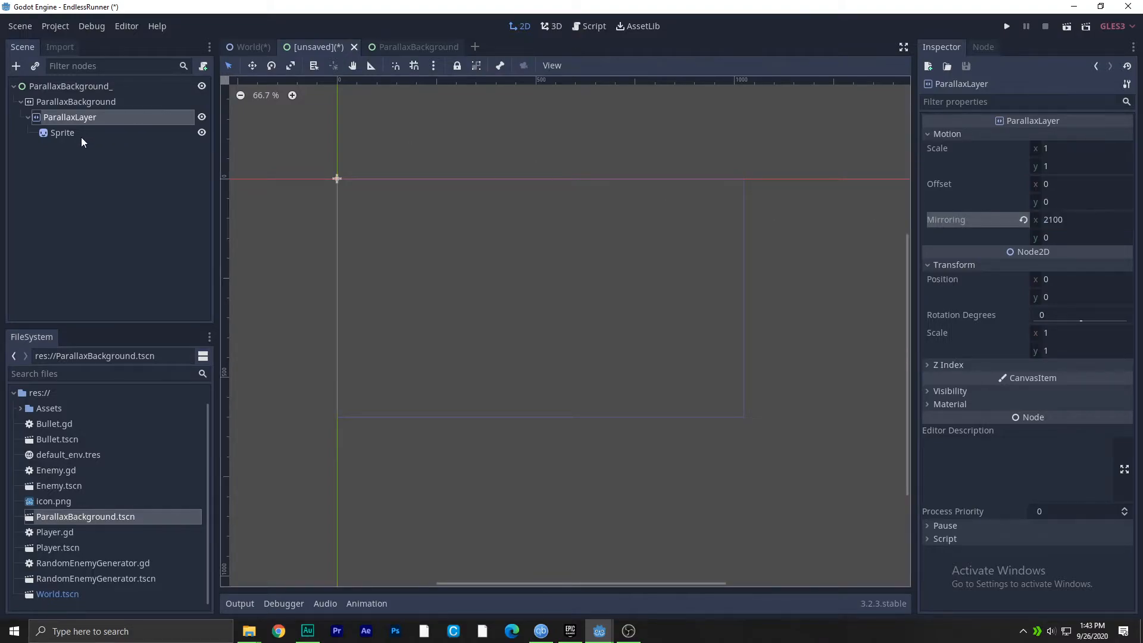
click(62, 132)
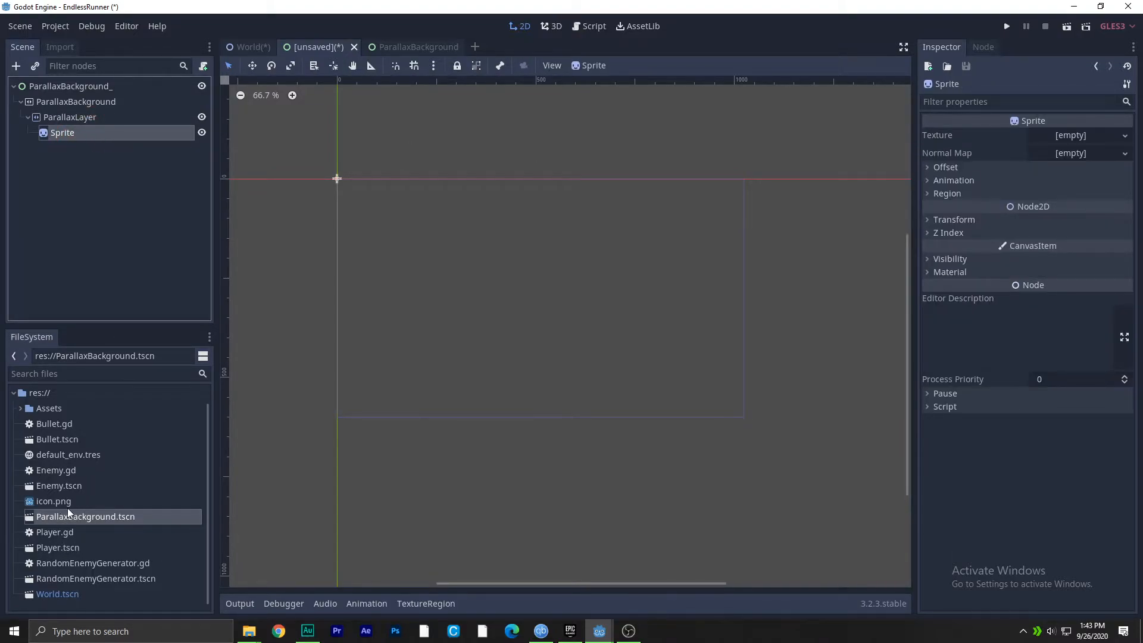
Give the Sprite the Assets/background.png texture and save the scene as ParallaxBackground_.tscn
click(20, 408)
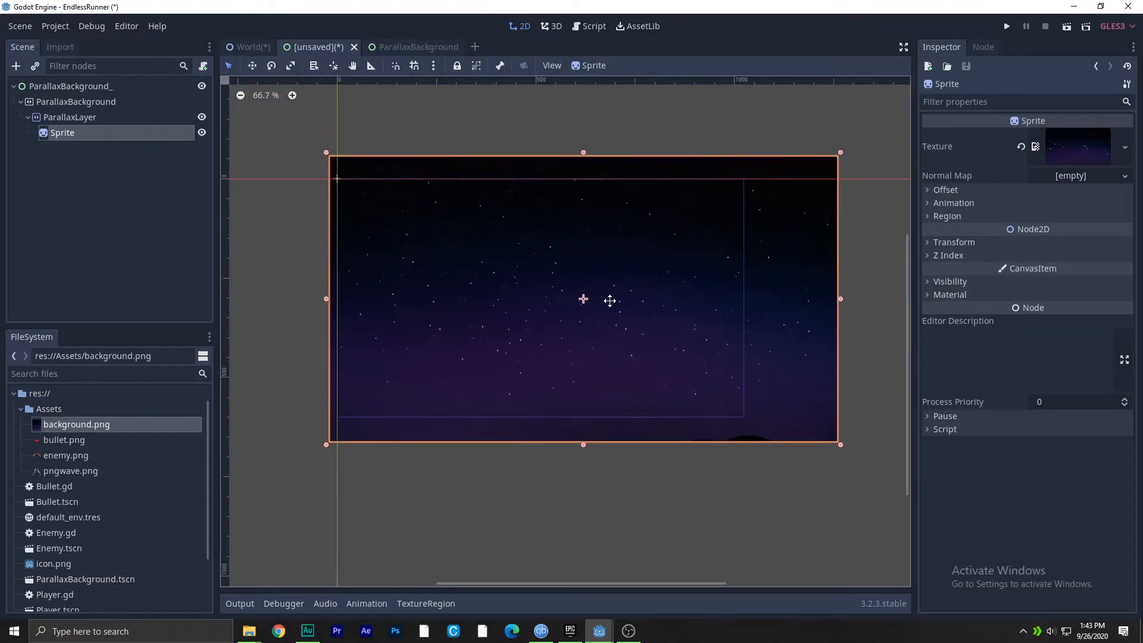
key(ctrl+shift+s)
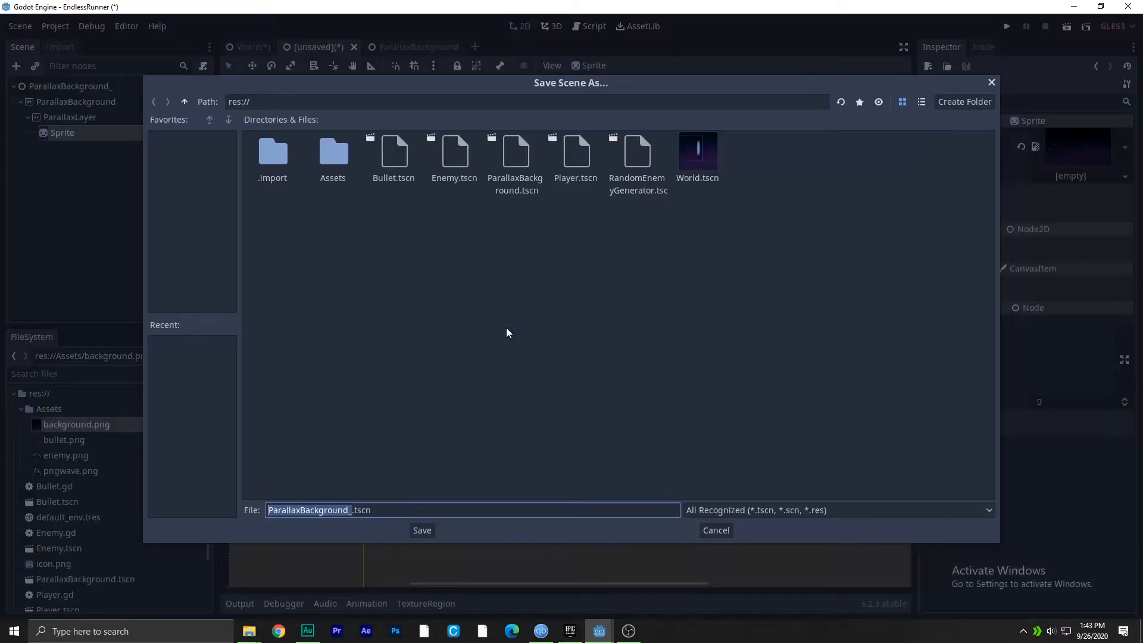
click(422, 530)
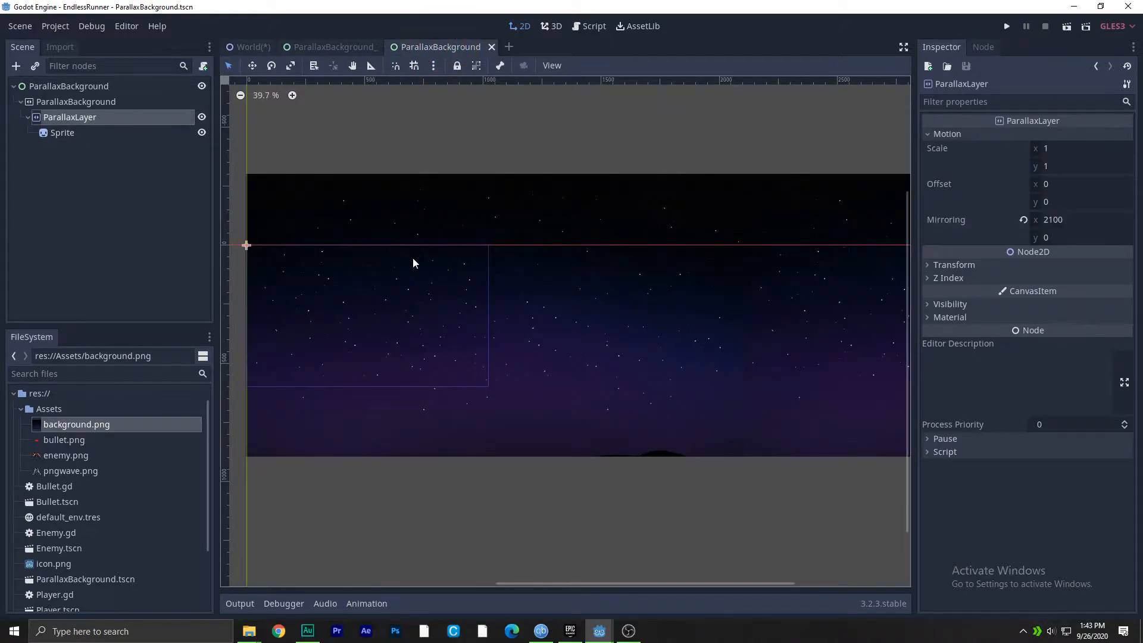
Copy the original Sprite's transform: position y 297.669, scale 1.664 on both axes
click(62, 133)
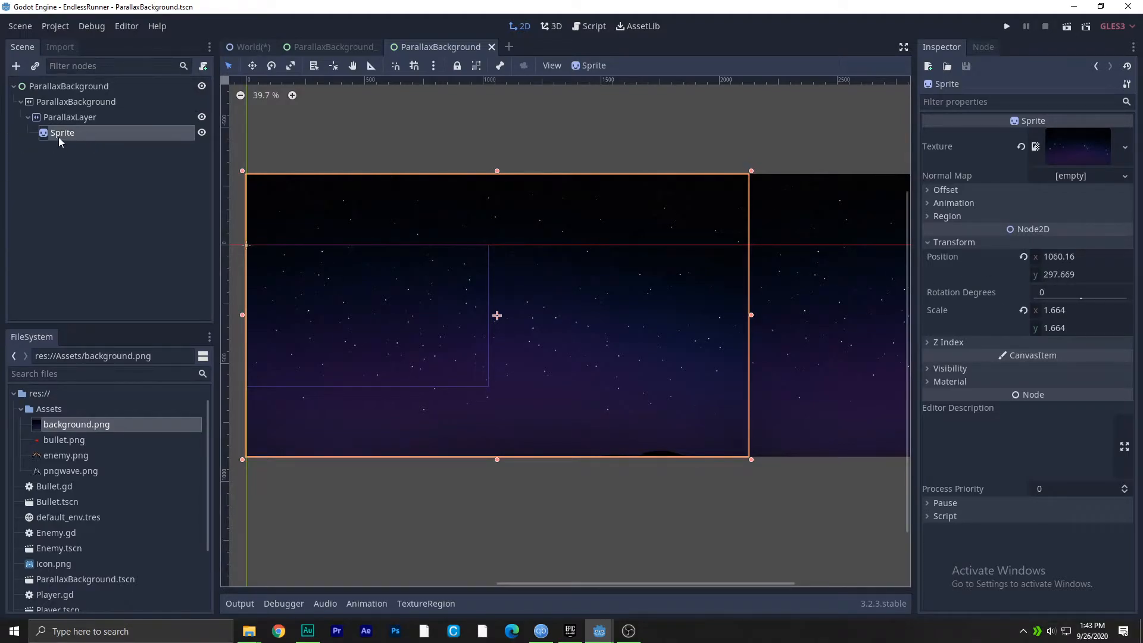
click(1079, 256)
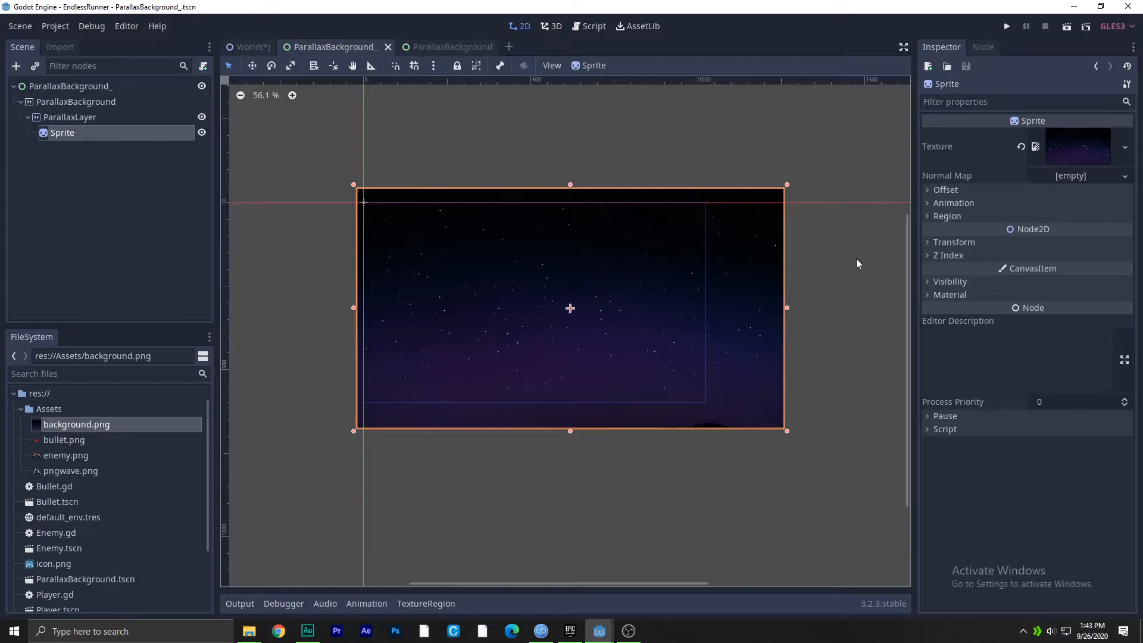
click(954, 242)
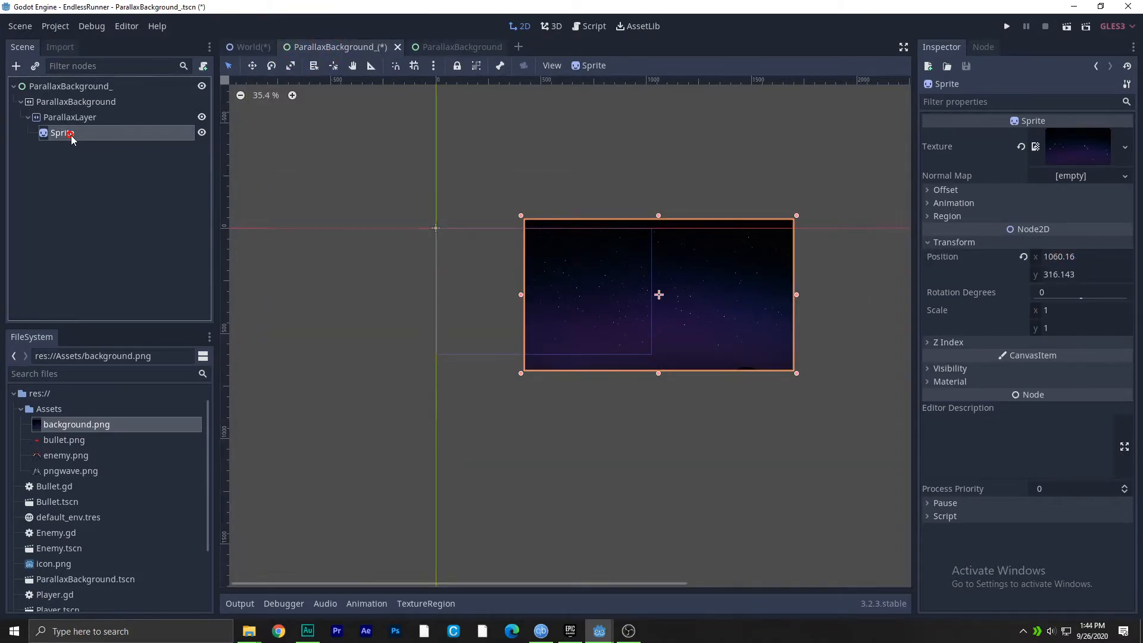
text(297.663)
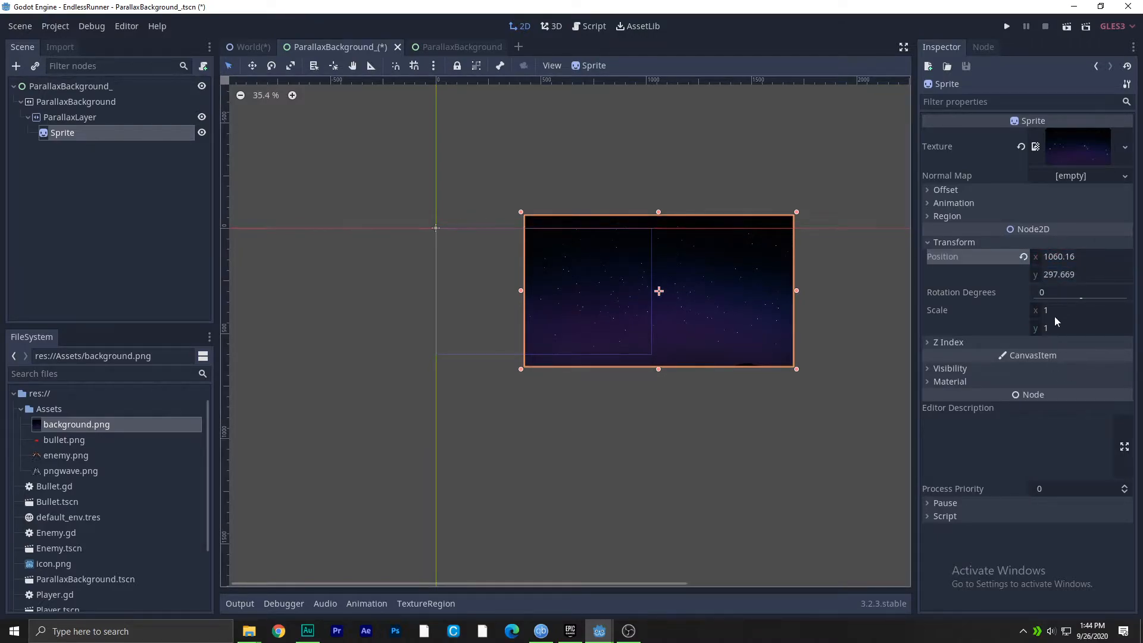
click(1079, 310)
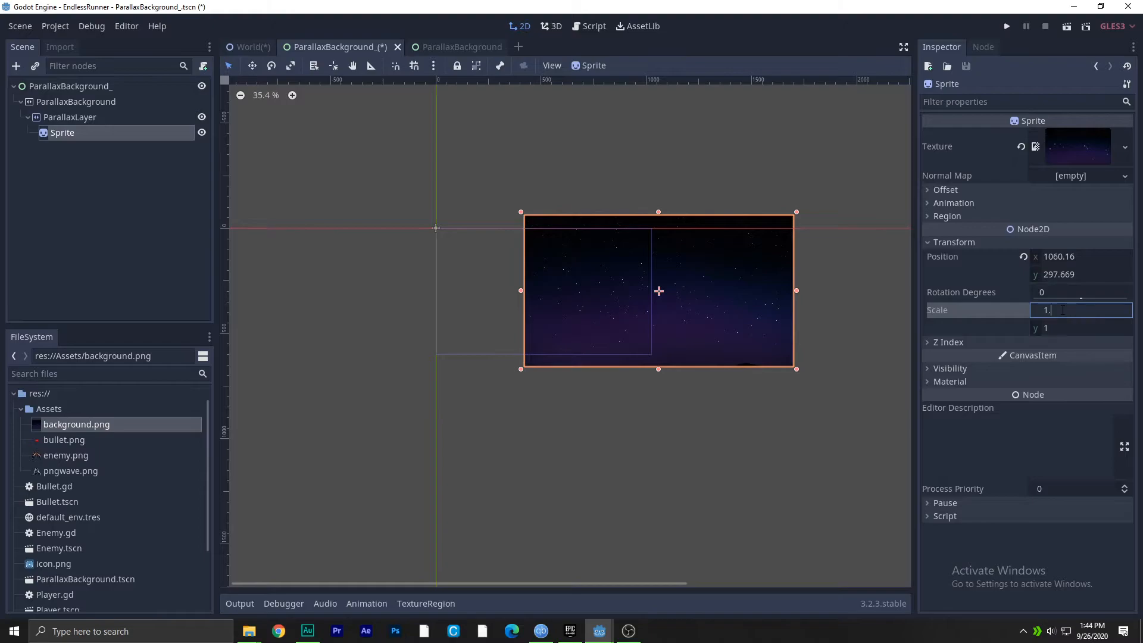
text(1.664)
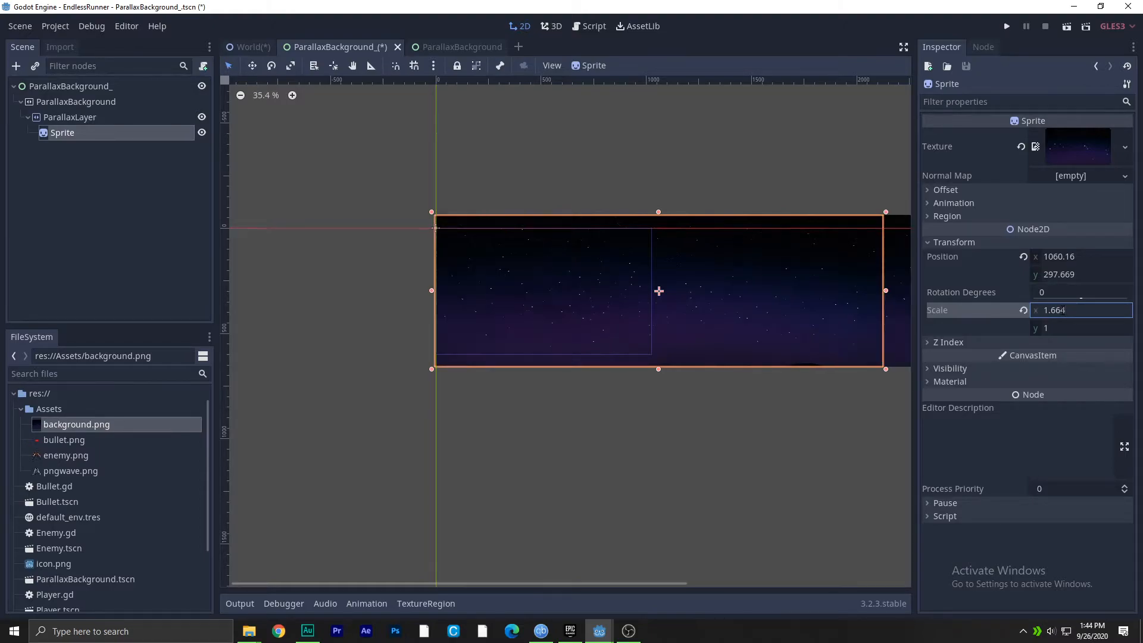
click(1079, 328)
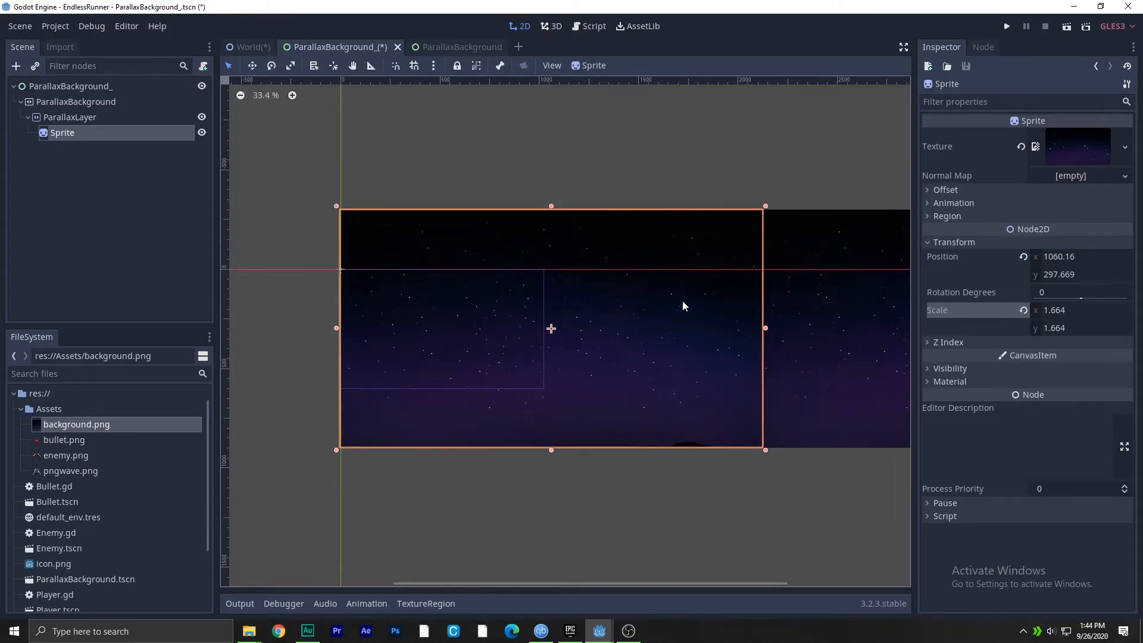
scroll(down, 3)
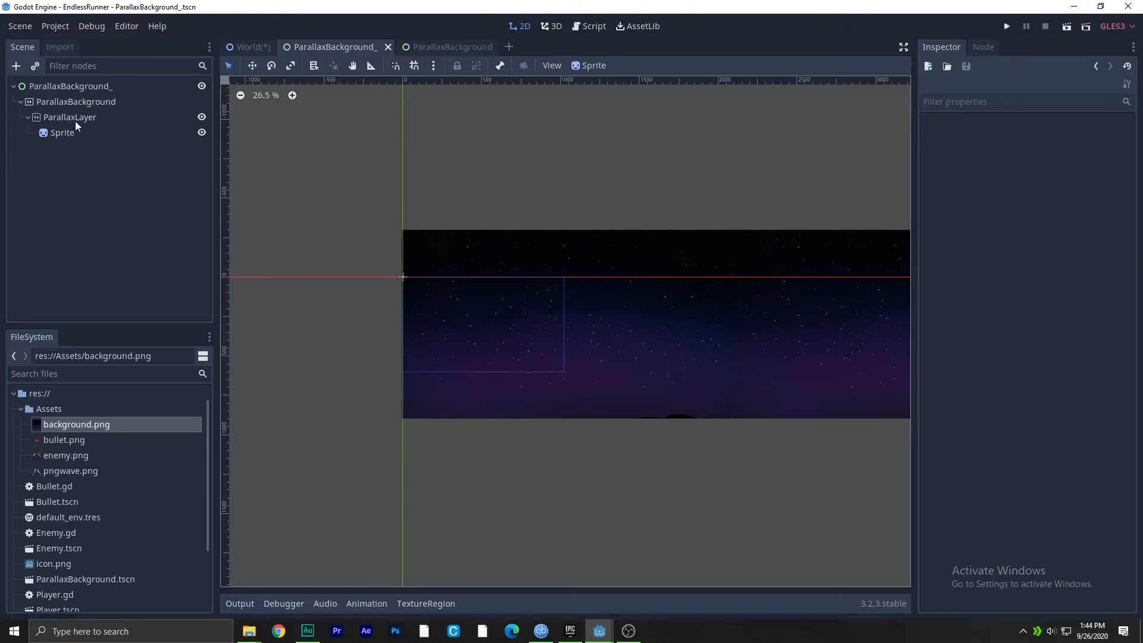
Review the original ParallaxBackground node's settings, then return to the World scene
click(446, 47)
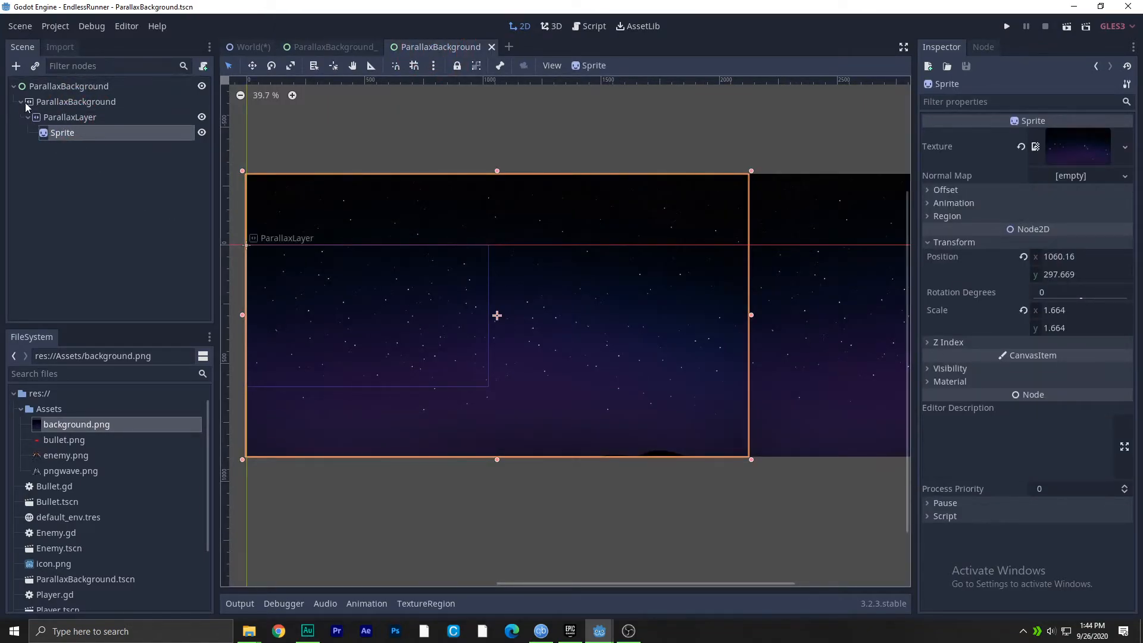
click(76, 101)
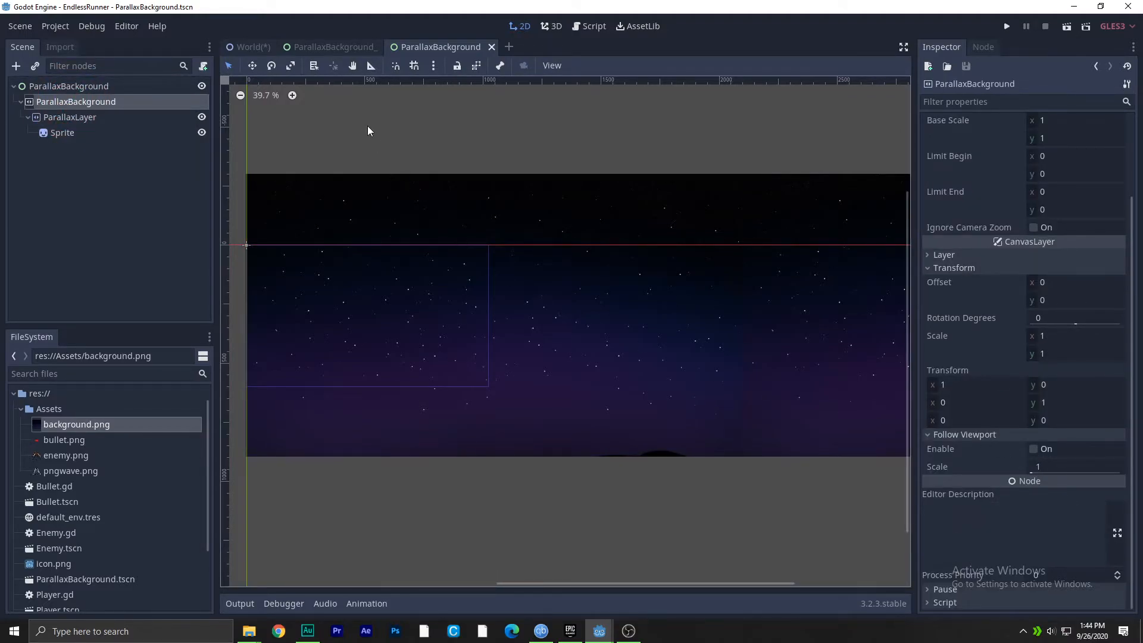
click(251, 47)
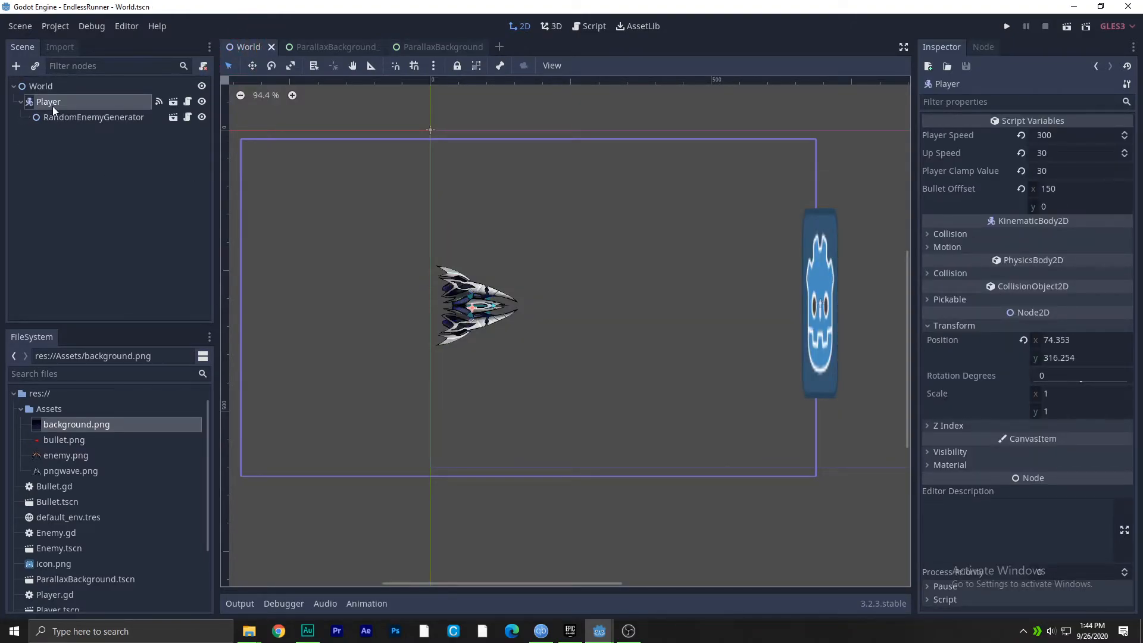
Instance ParallaxBackground_.tscn as a child of World and run the game
click(35, 65)
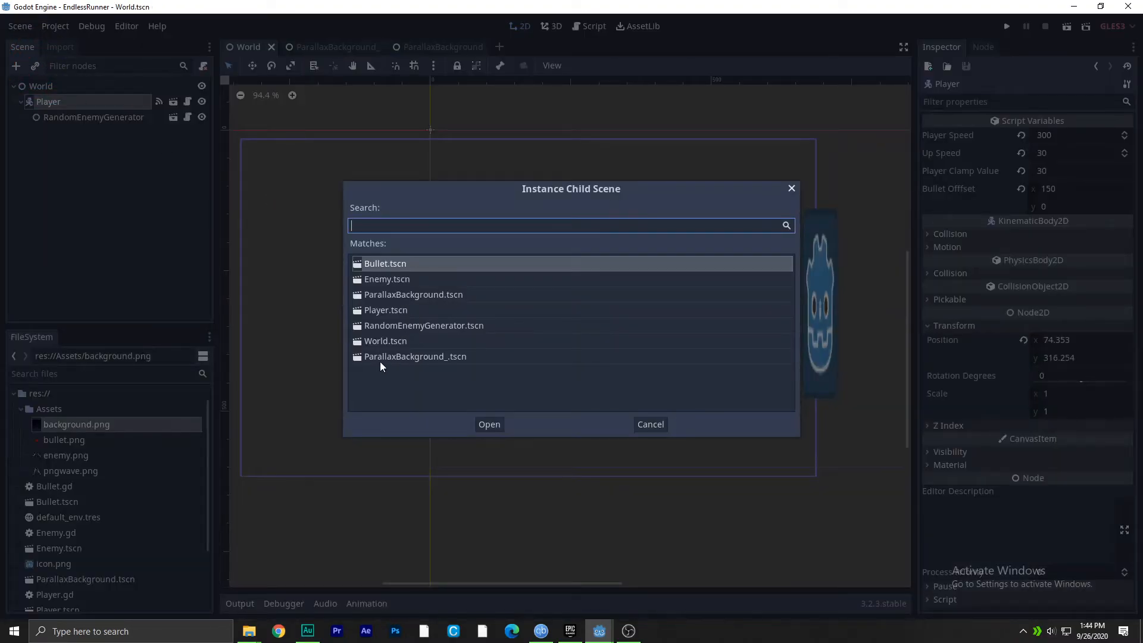
click(490, 425)
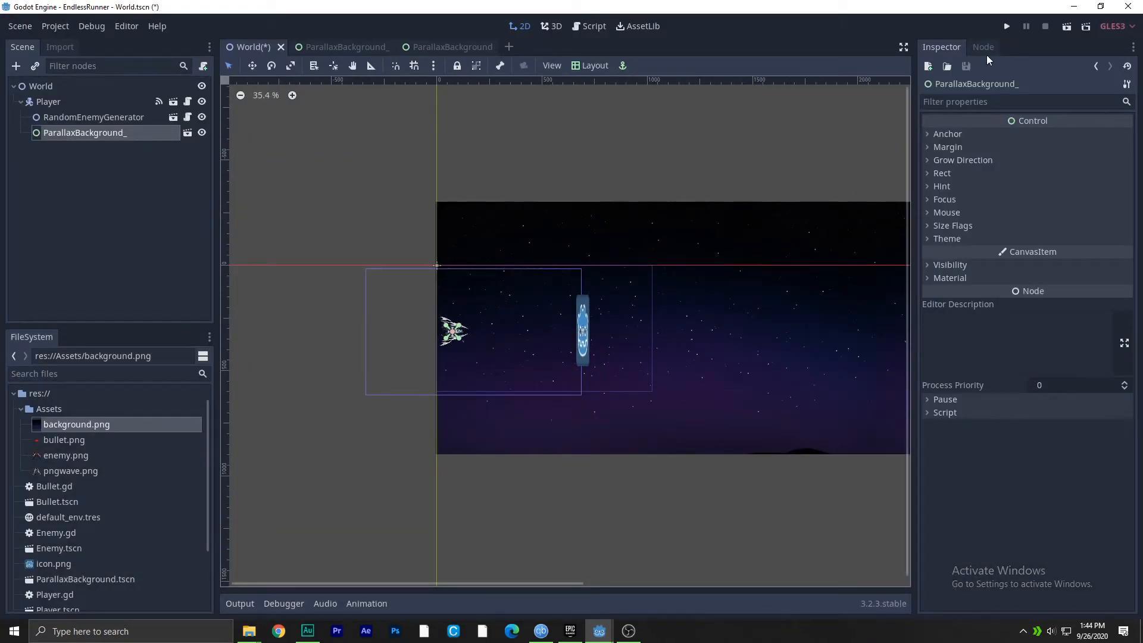
click(1006, 25)
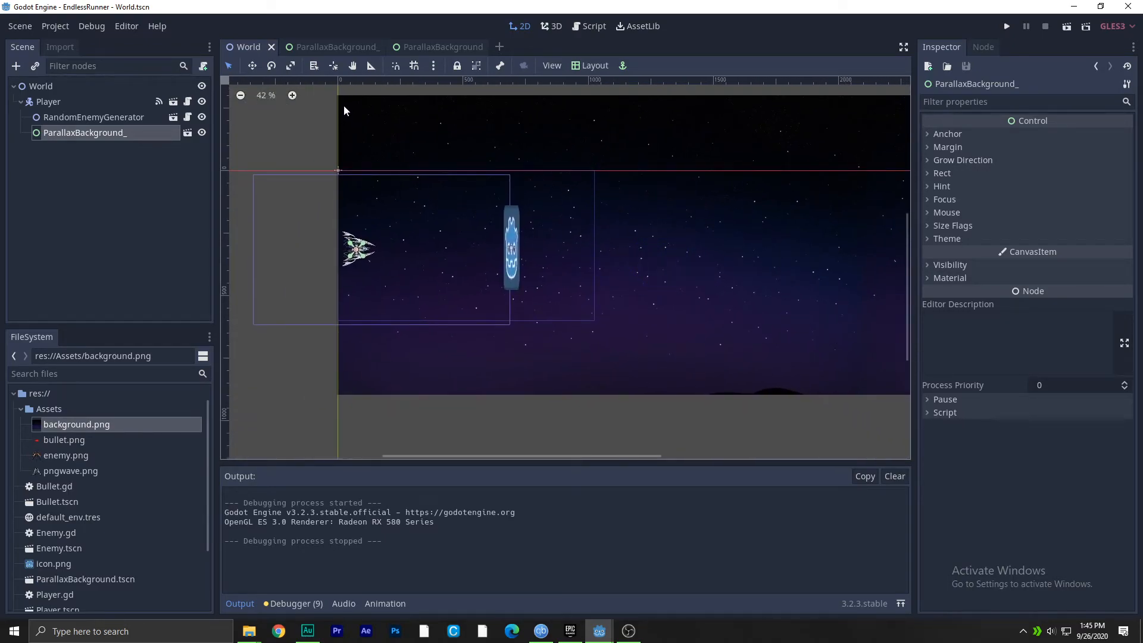
mouse_move(867, 384)
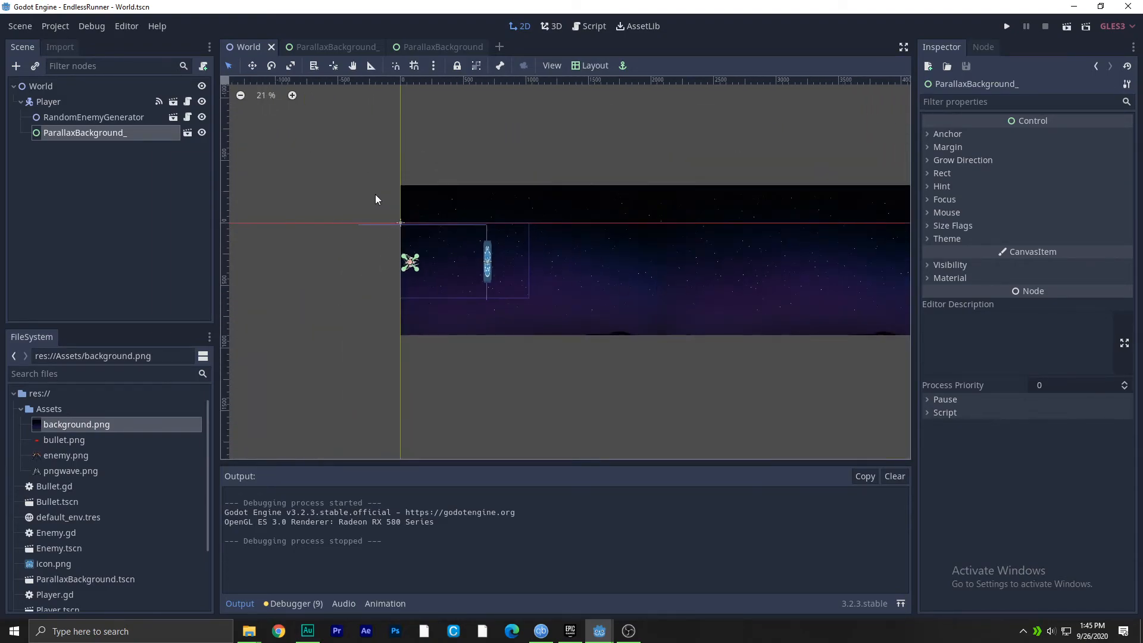
Run the game to view the starry backdrop, close it, and select the Player node
click(1007, 25)
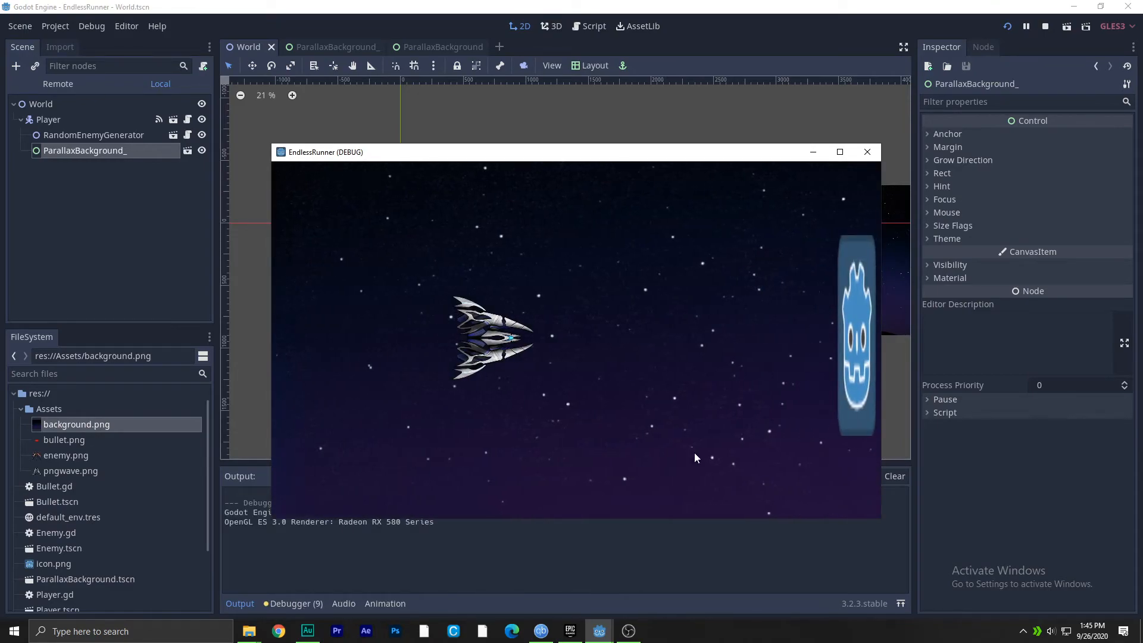
mouse_move(868, 152)
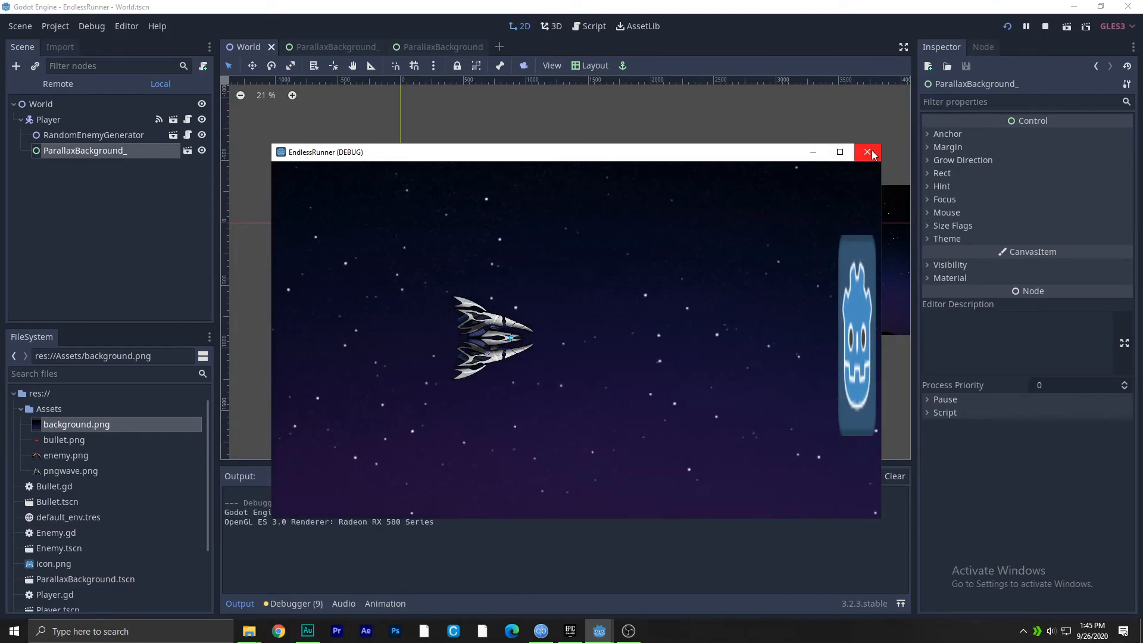
click(867, 152)
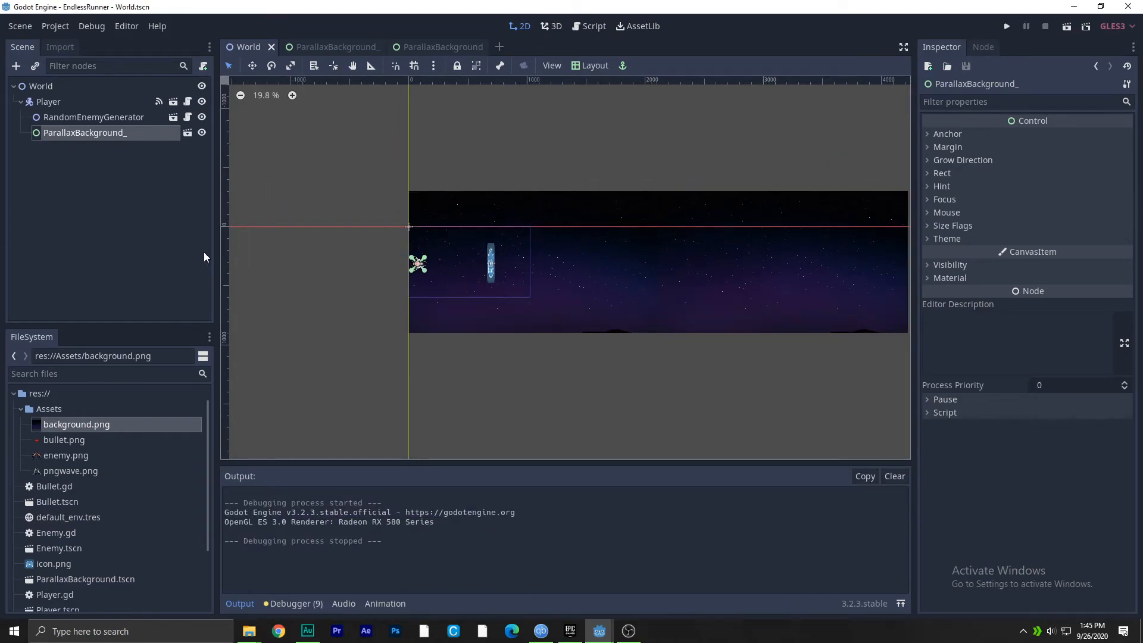
click(48, 101)
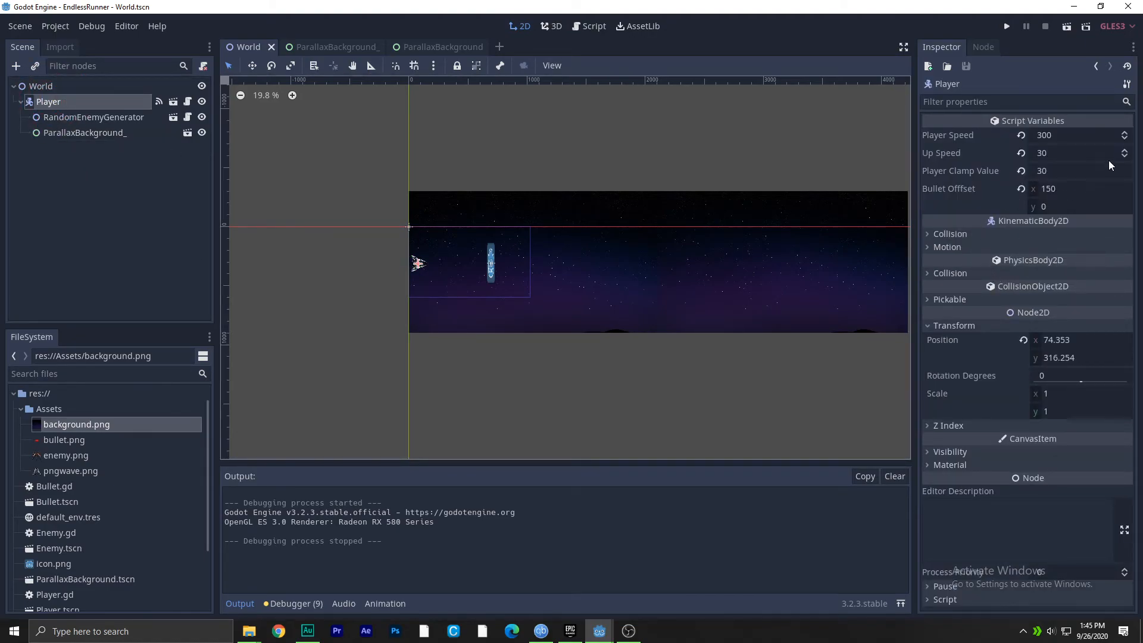
Change the Player Speed to 600 and run the game with it
text(9000)
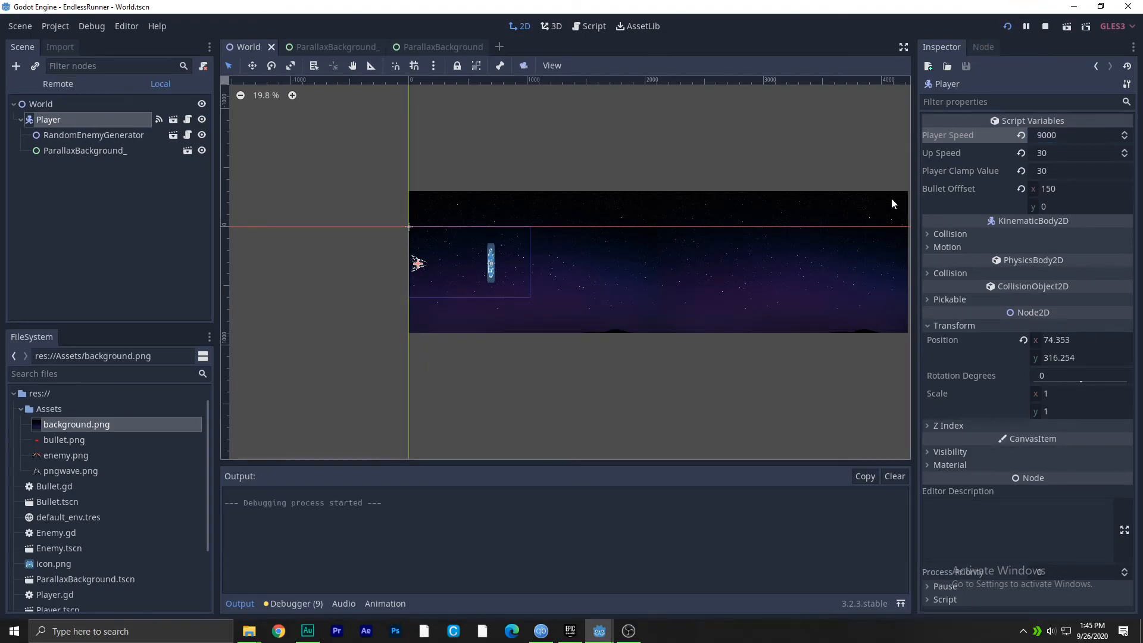
click(1007, 27)
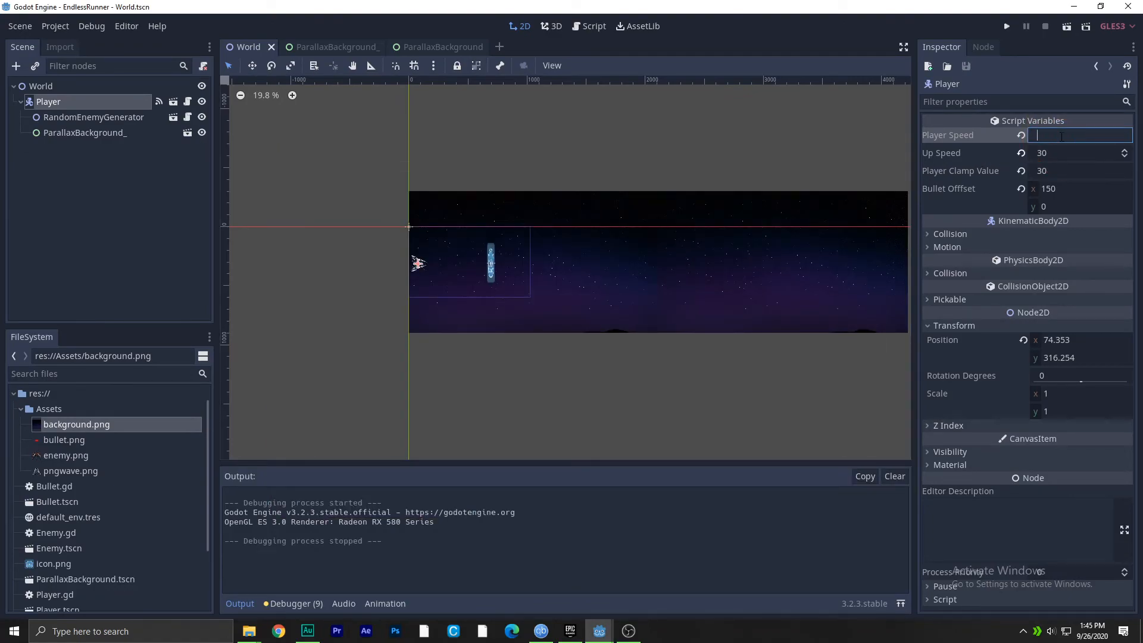
text(600)
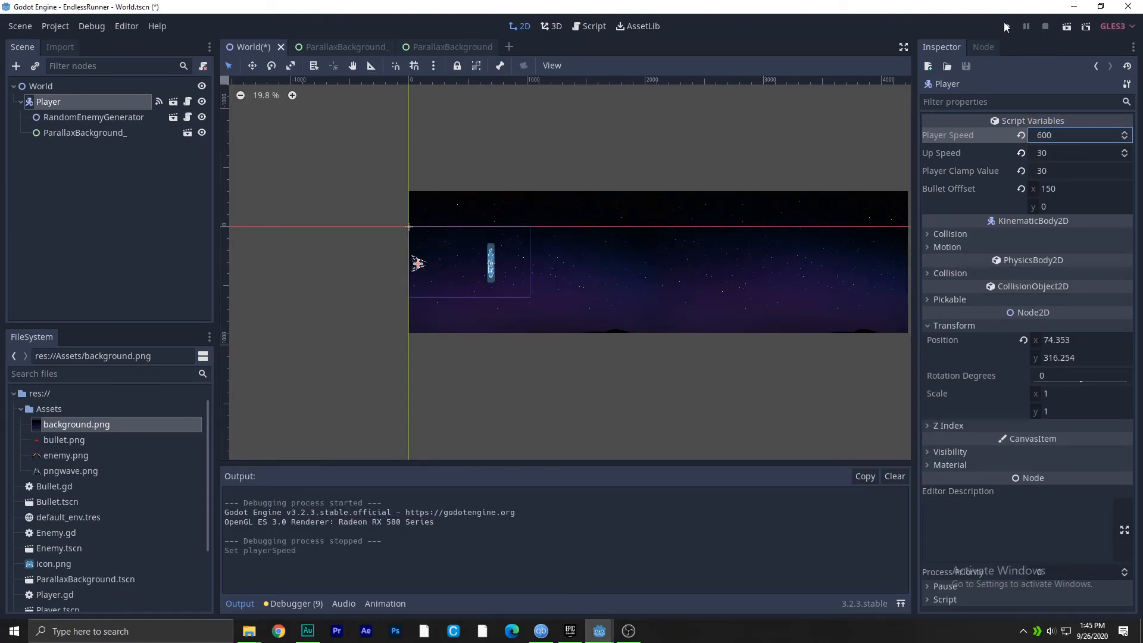
click(1007, 26)
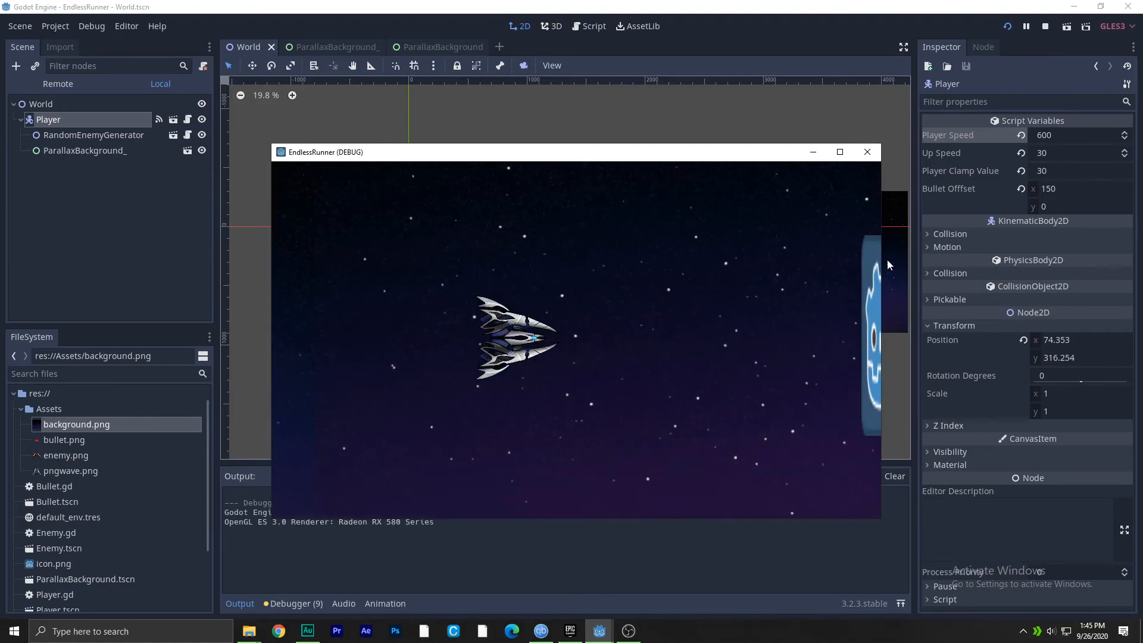
mouse_move(538, 370)
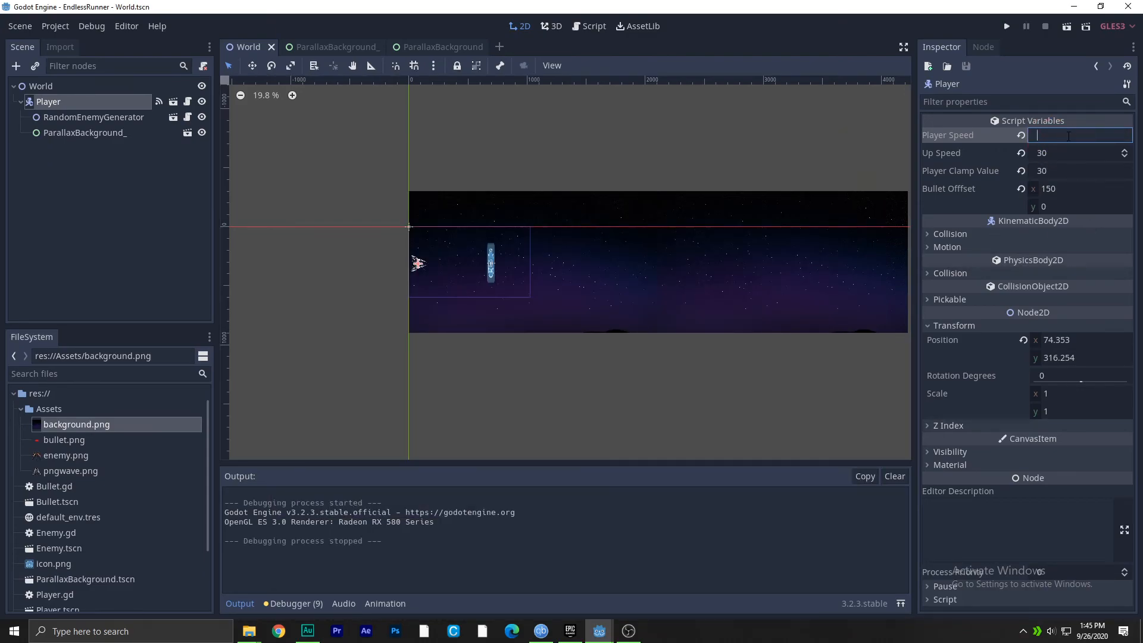
Set Player Speed to 1000, run a test of the faster ship, then close it
text(1000)
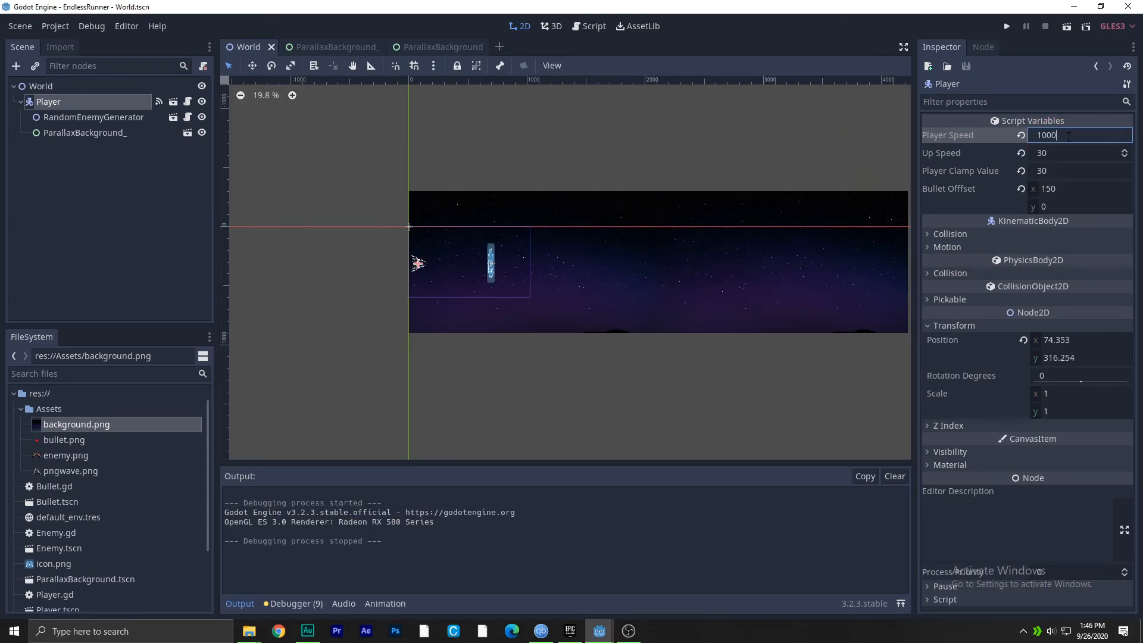
click(1007, 25)
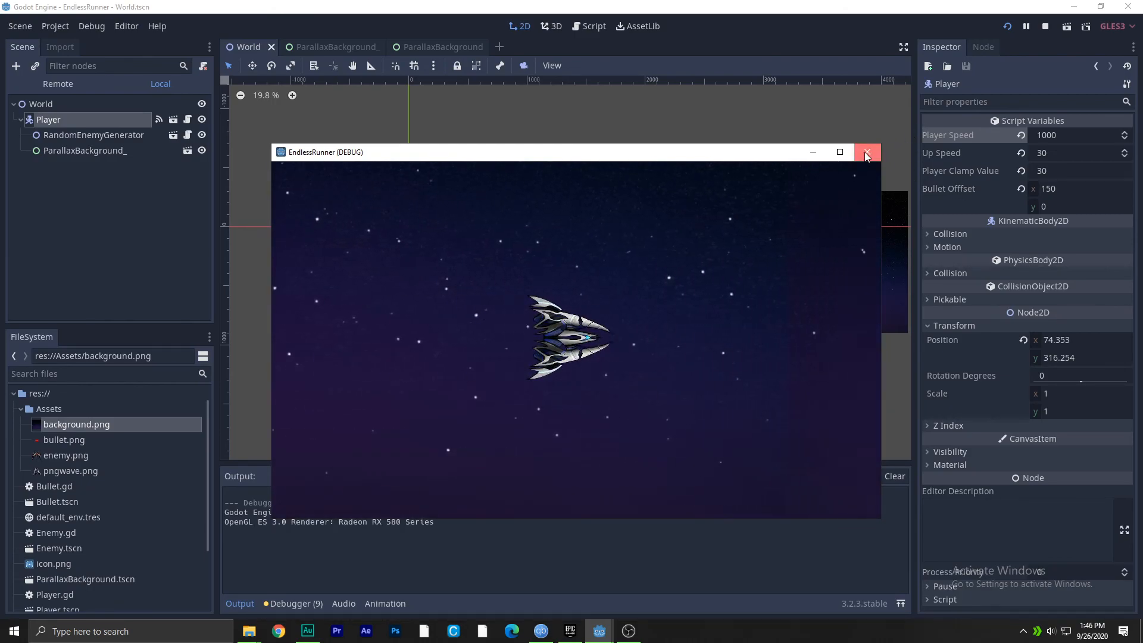
click(867, 152)
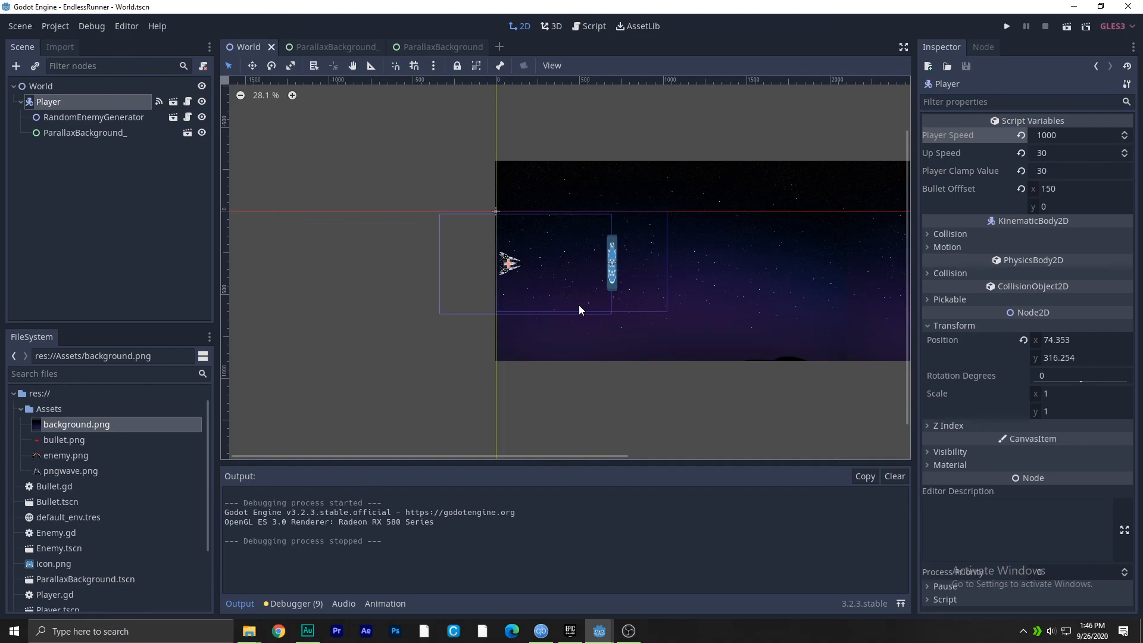
mouse_move(588, 303)
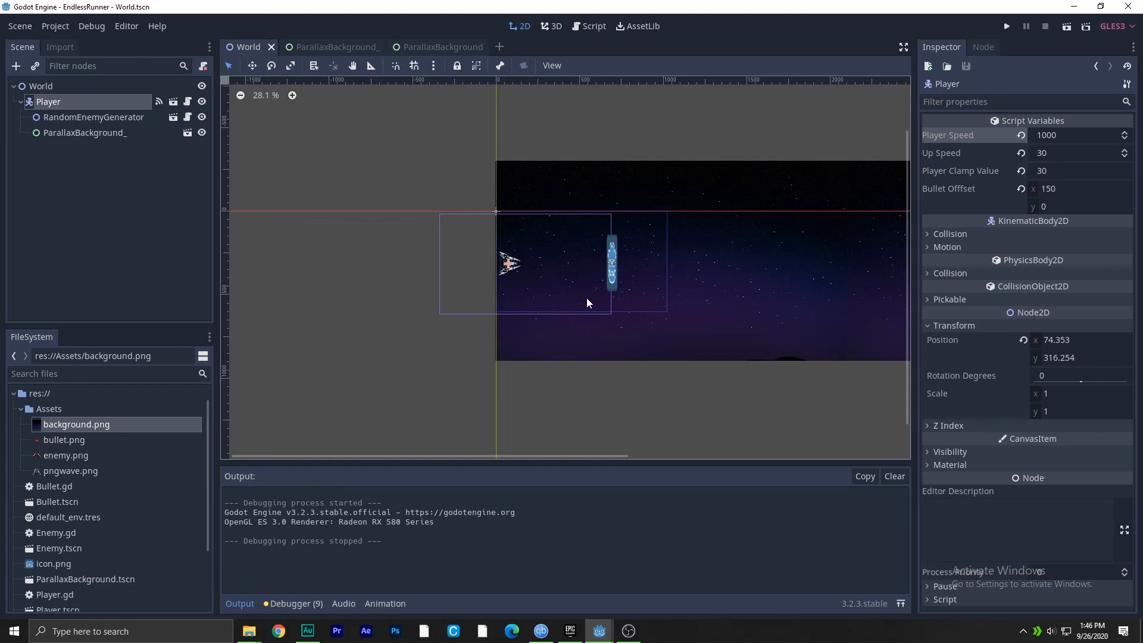